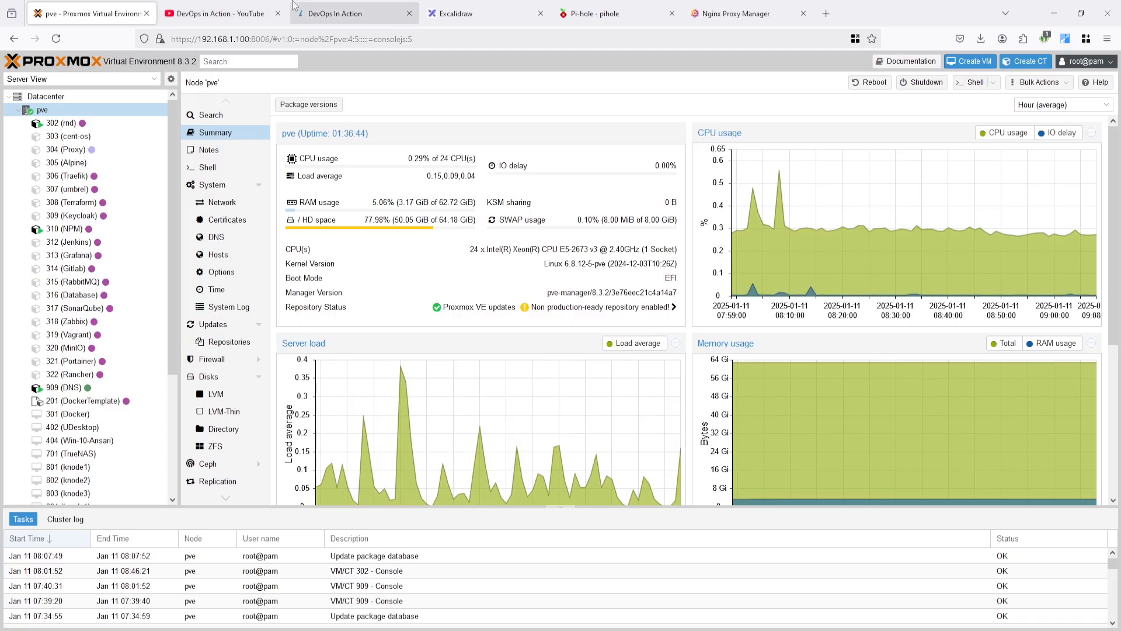
Bring up the Excalidraw architecture drawing at the Part 6 404 Host diagram
left_click(338, 13)
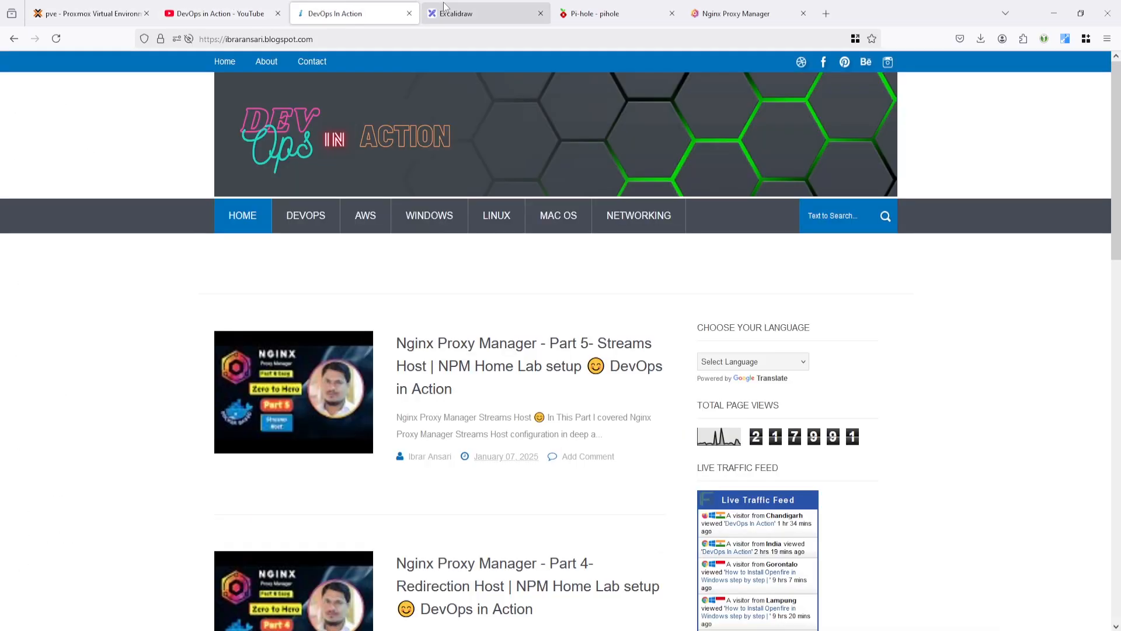
left_click(463, 13)
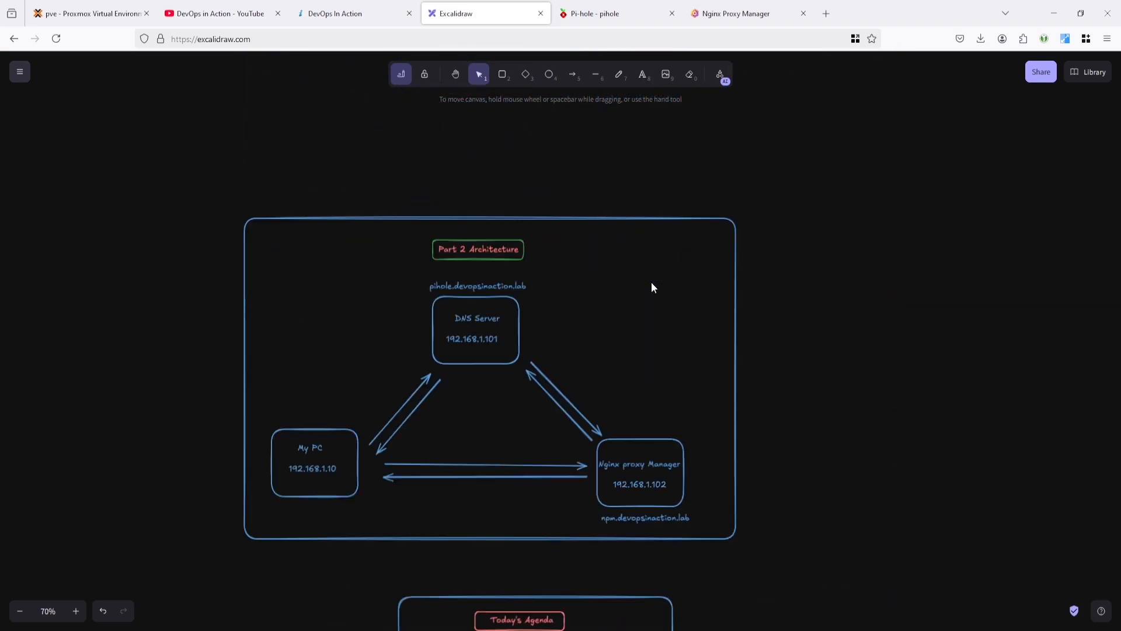
scroll("down", 3)
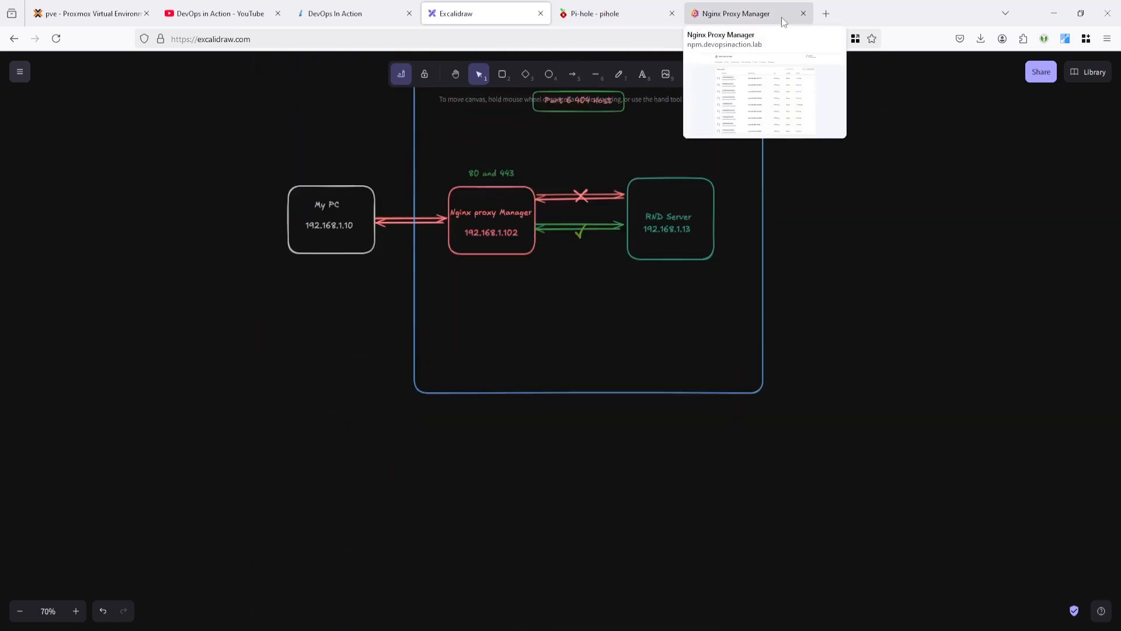
left_click(599, 13)
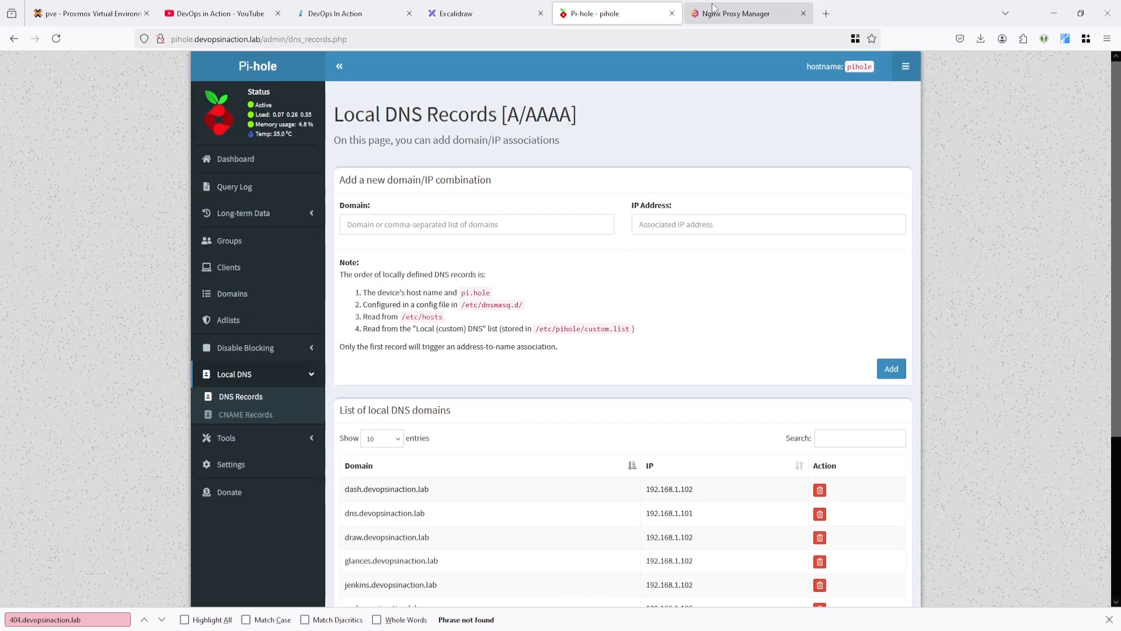
left_click(739, 13)
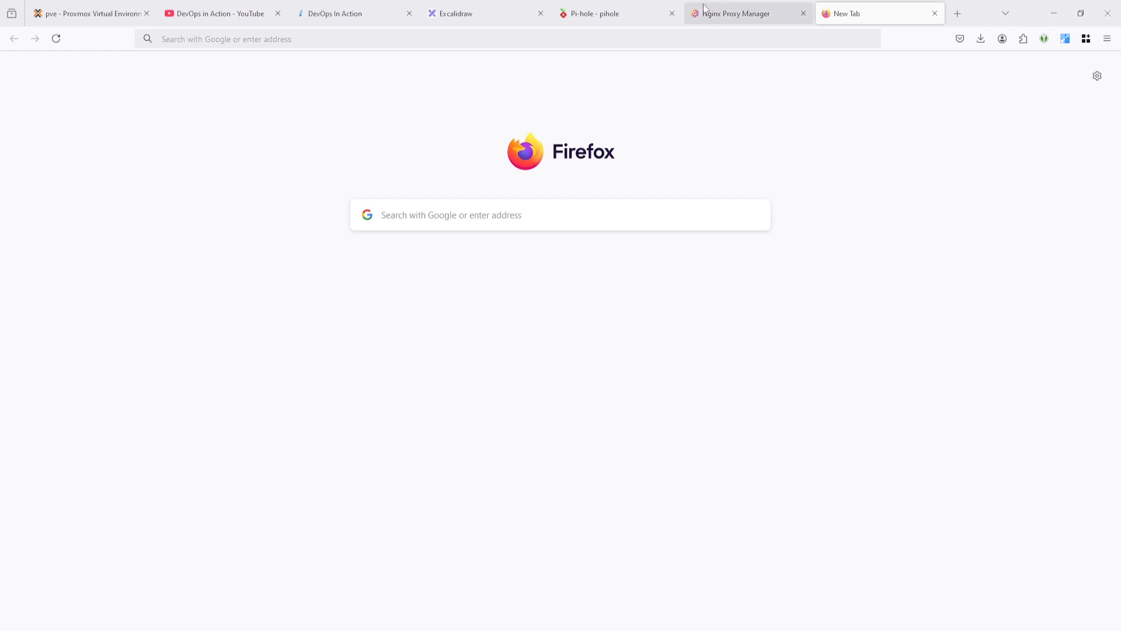
type("http://404.devopsinaction.lab/")
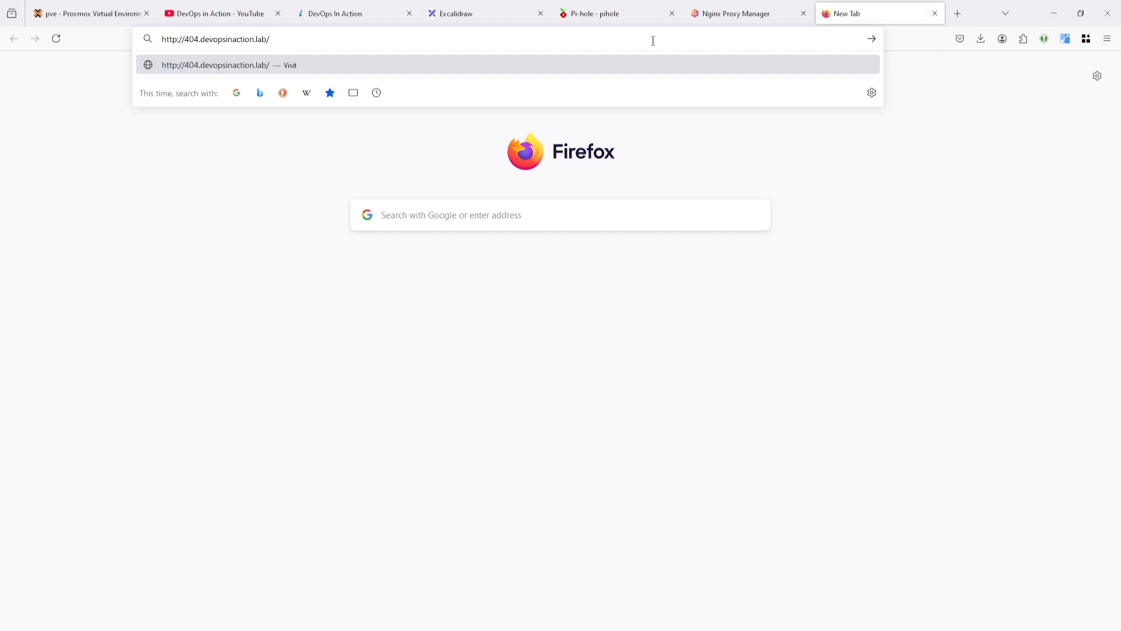
mouse_move(222, 82)
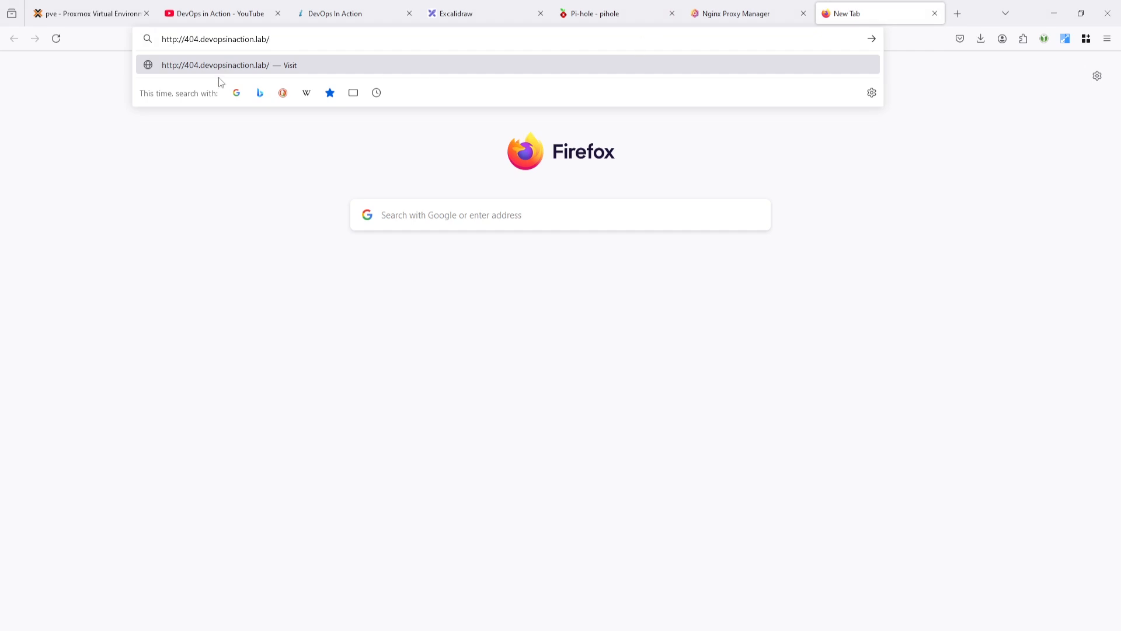
double_click(227, 40)
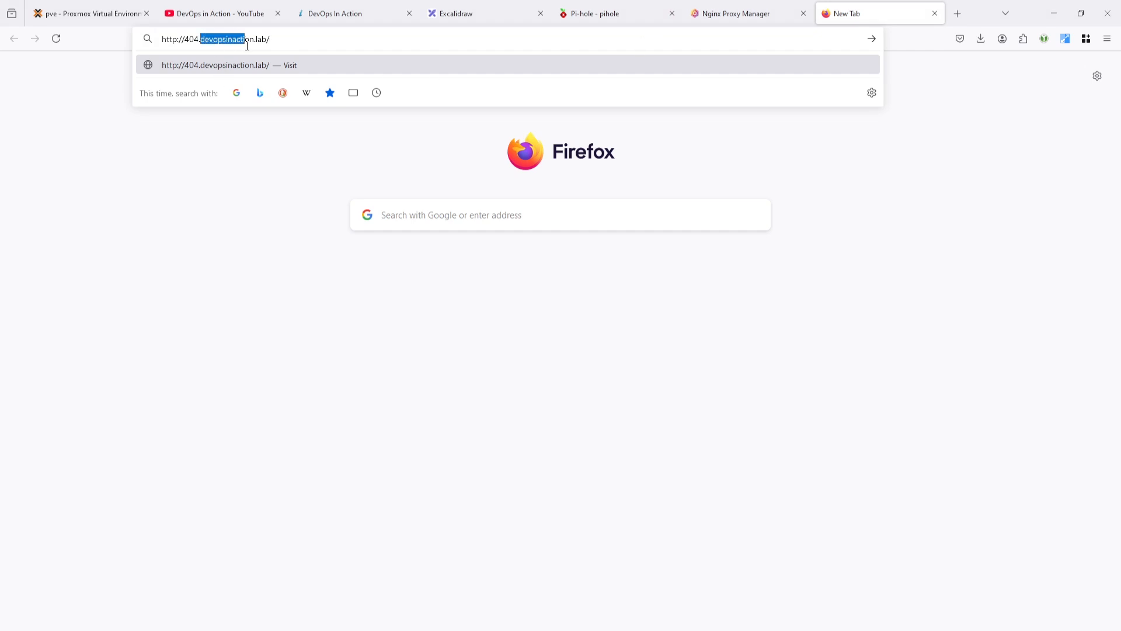
left_click(206, 40)
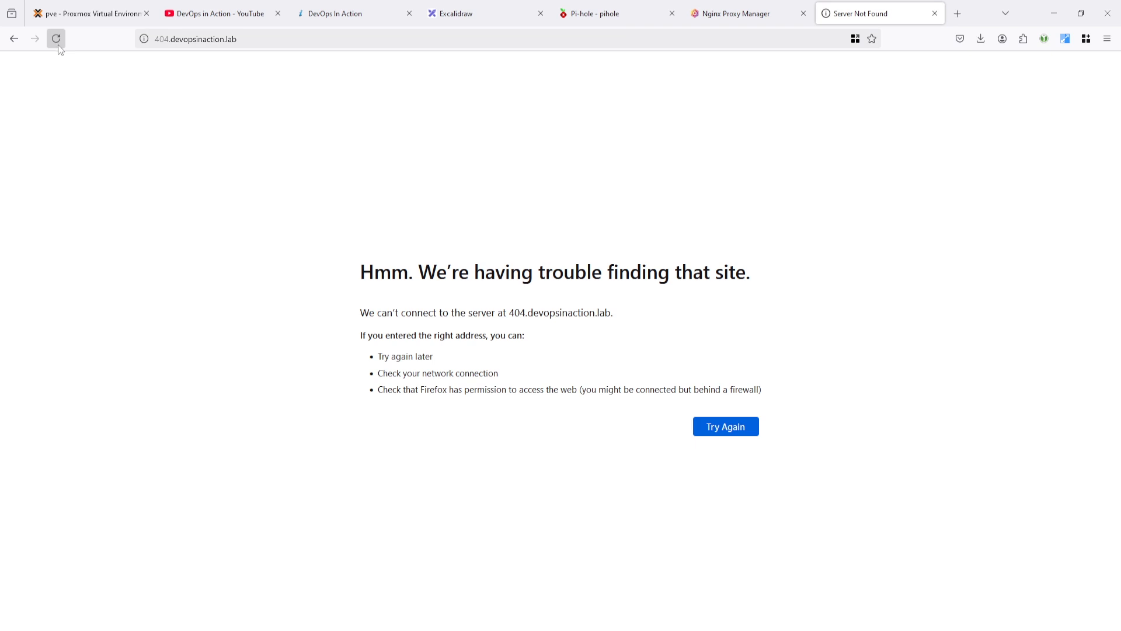
mouse_move(446, 149)
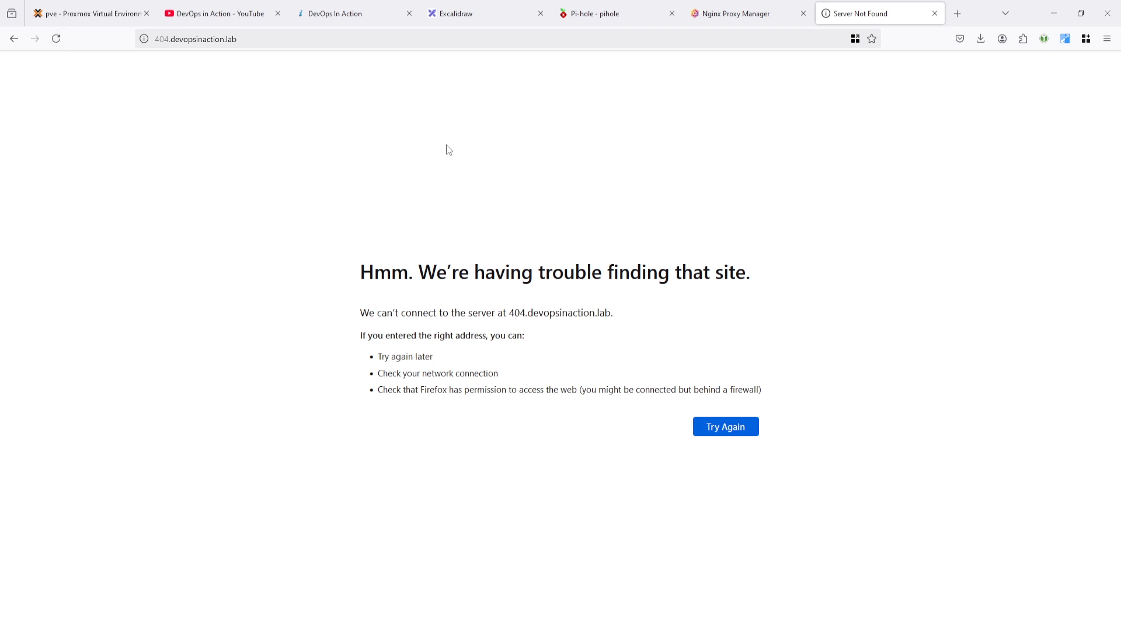
left_click(599, 14)
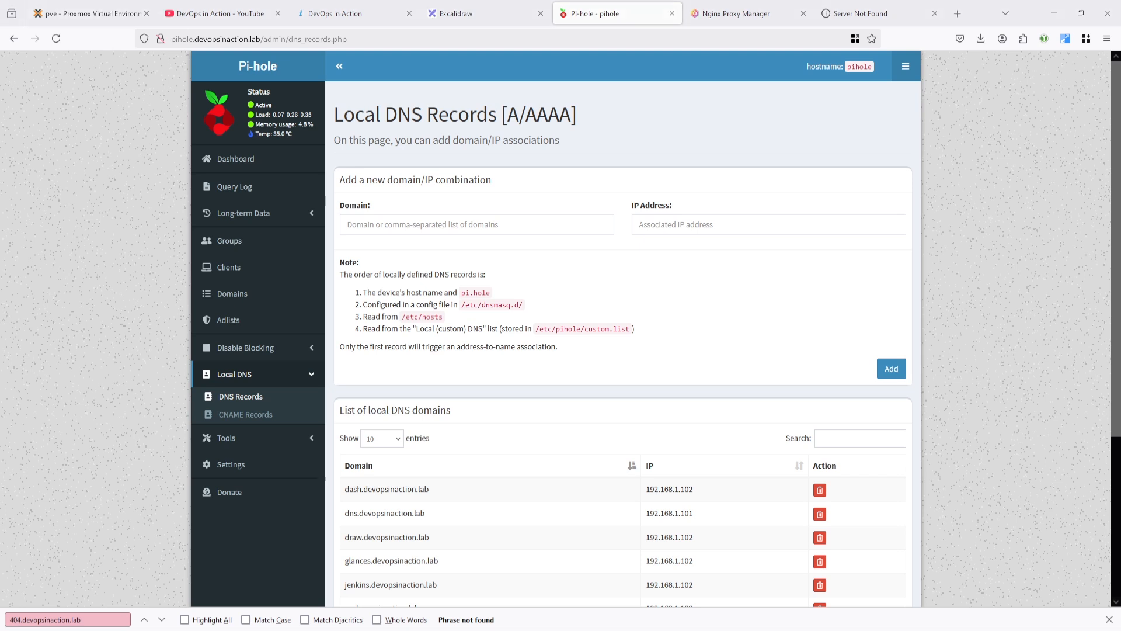
mouse_move(349, 292)
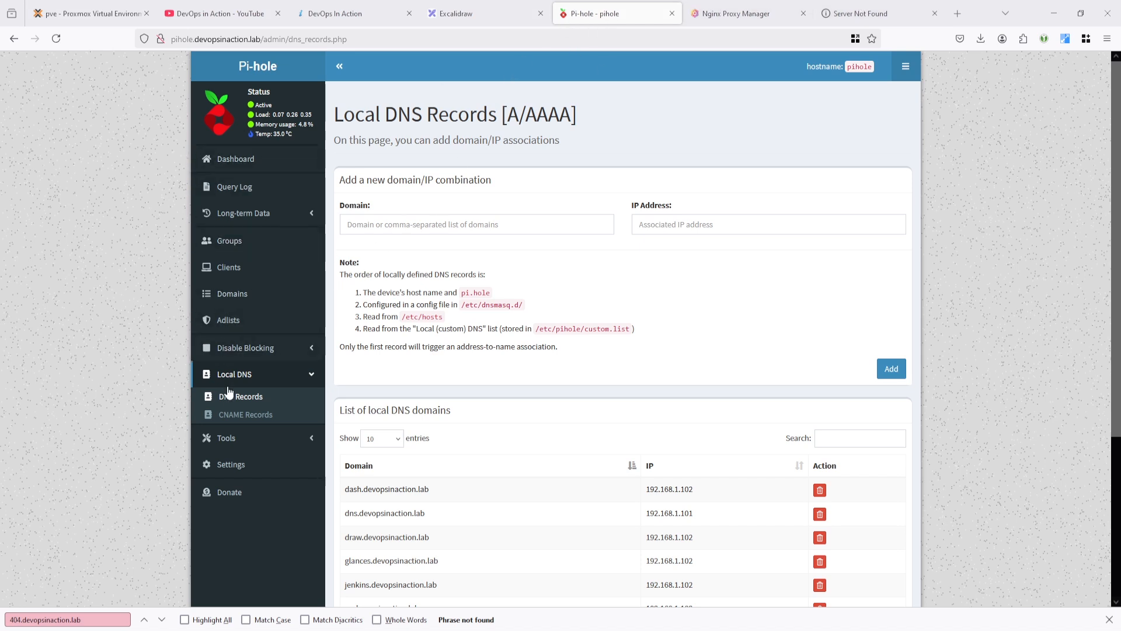
mouse_move(222, 368)
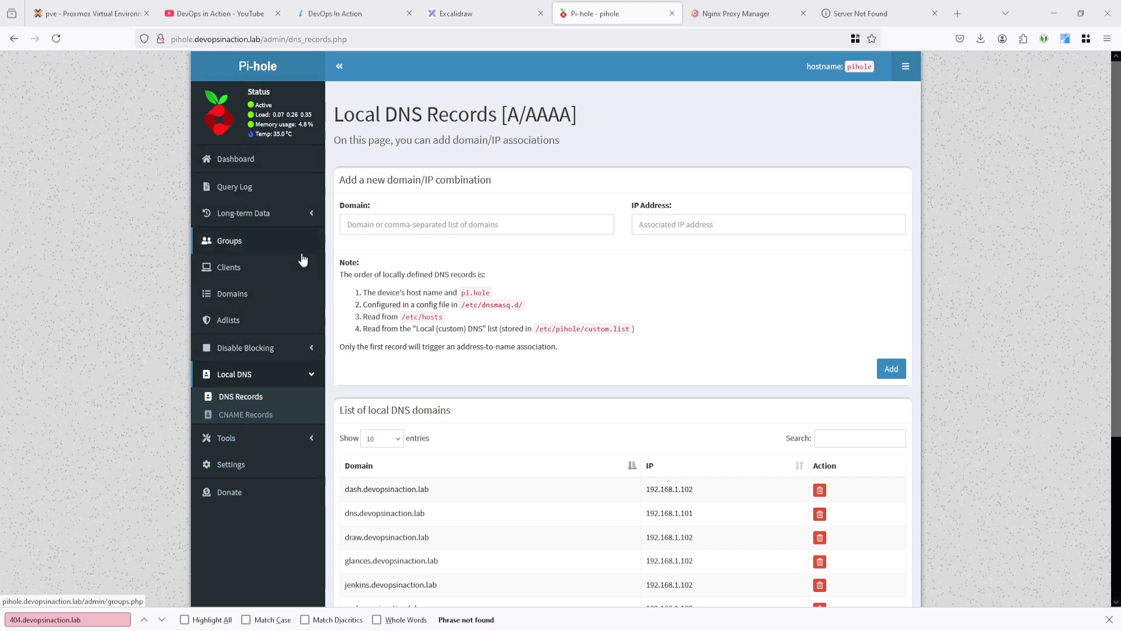
mouse_move(238, 386)
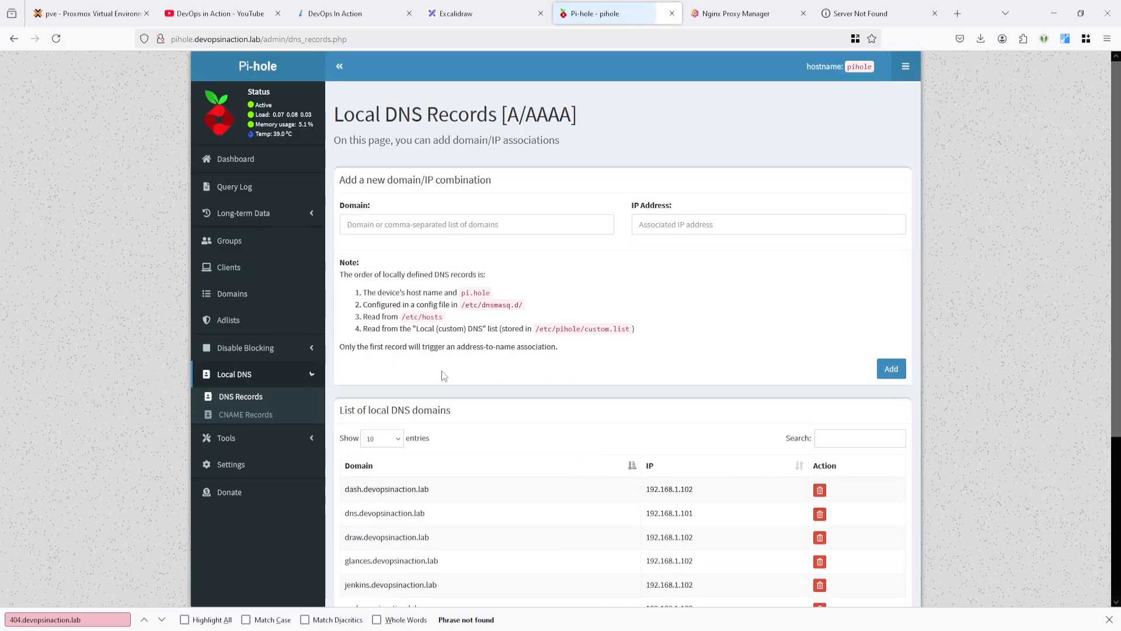
Add a local DNS record mapping 404.devopsinaction.lab to 192.168.1.102
type("404.devopsinaction.lab")
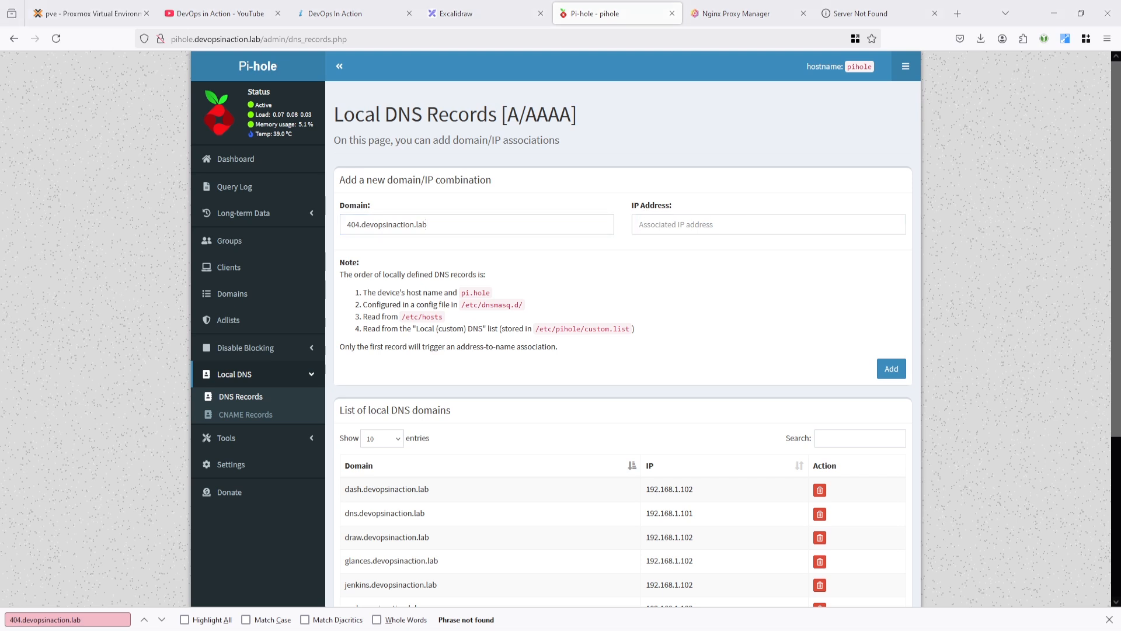
left_click(760, 224)
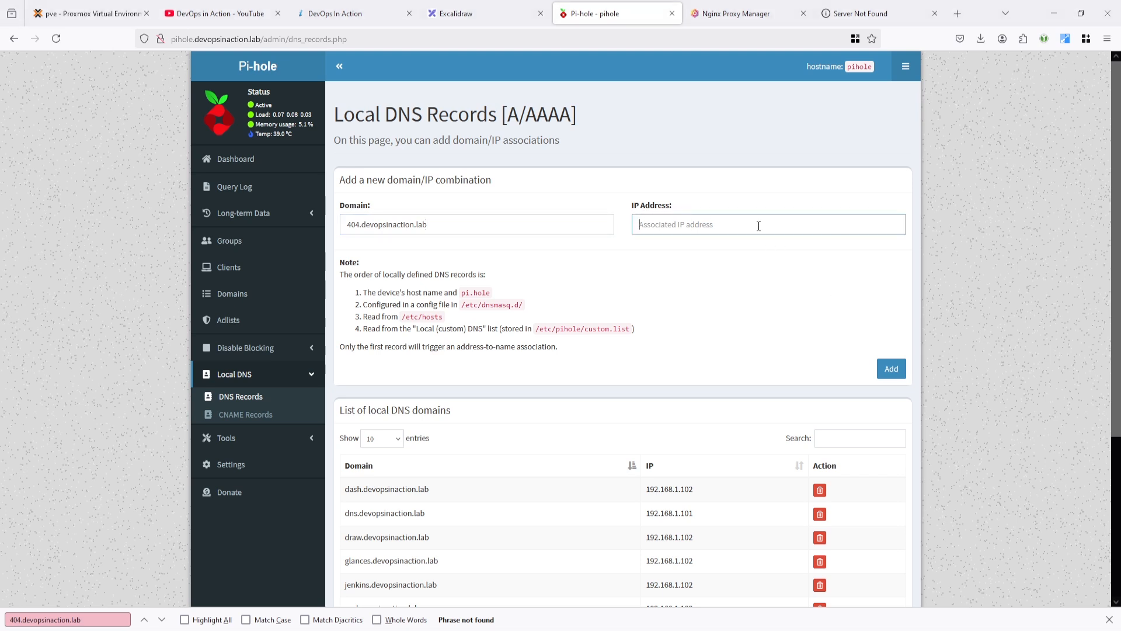
left_click(891, 368)
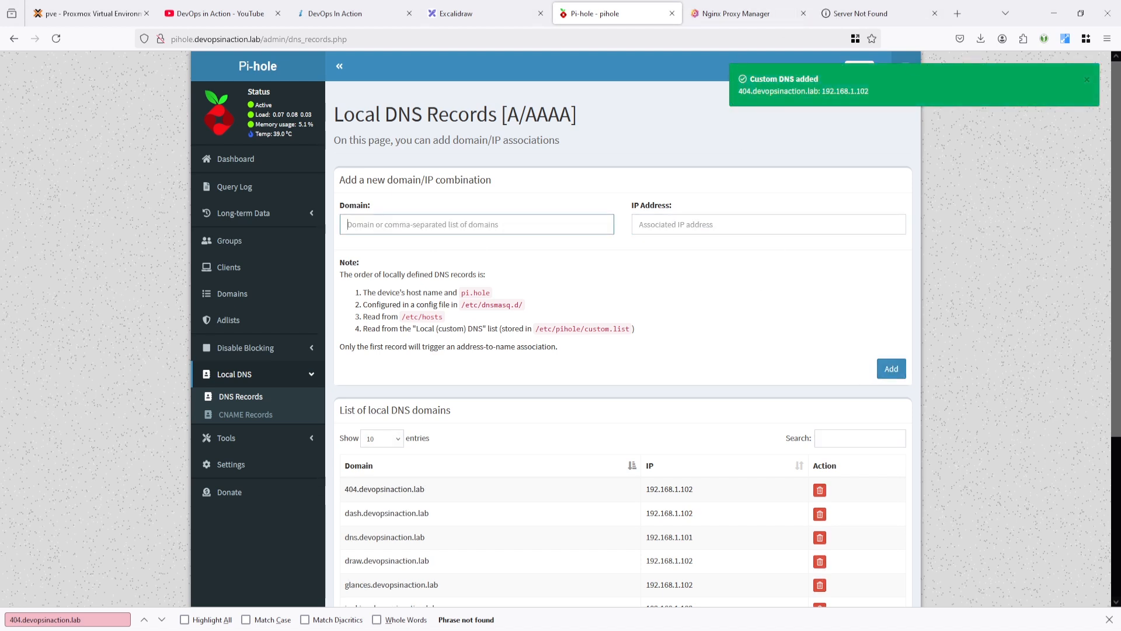
mouse_move(721, 13)
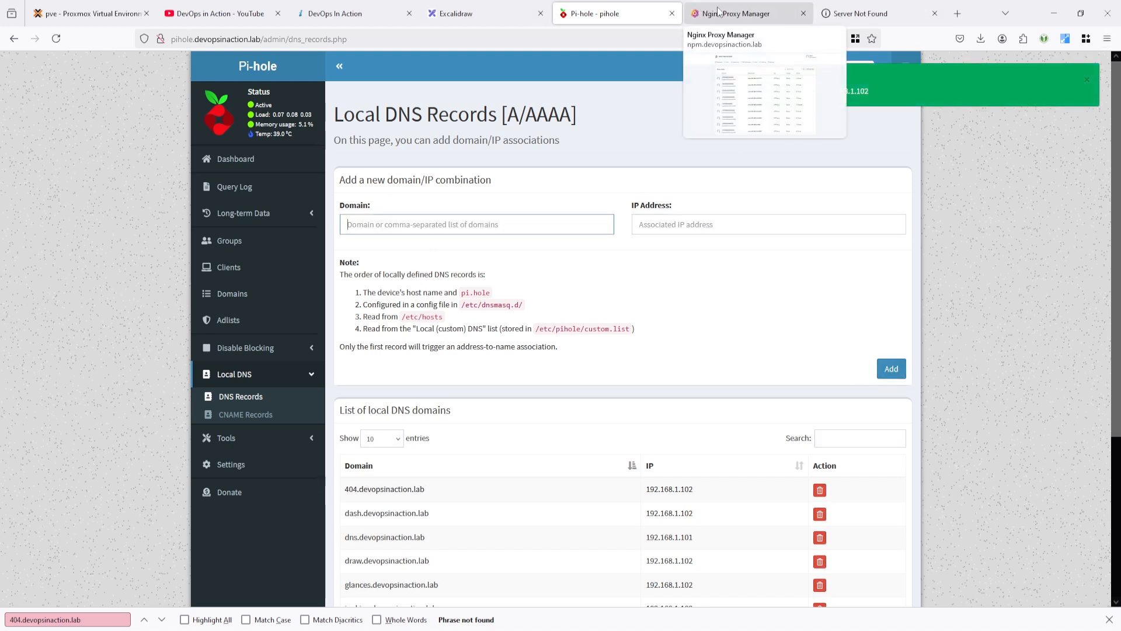
Reload 404.devopsinaction.lab to get the 'Something went wrong!' page, then return to Nginx Proxy Manager
left_click(869, 13)
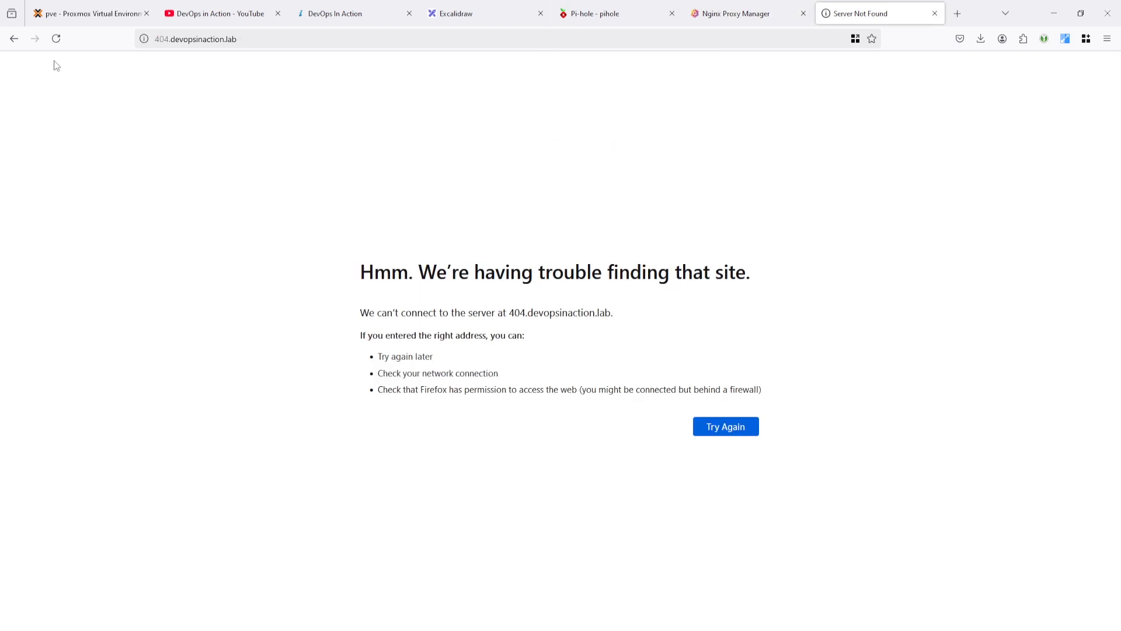
left_click(56, 40)
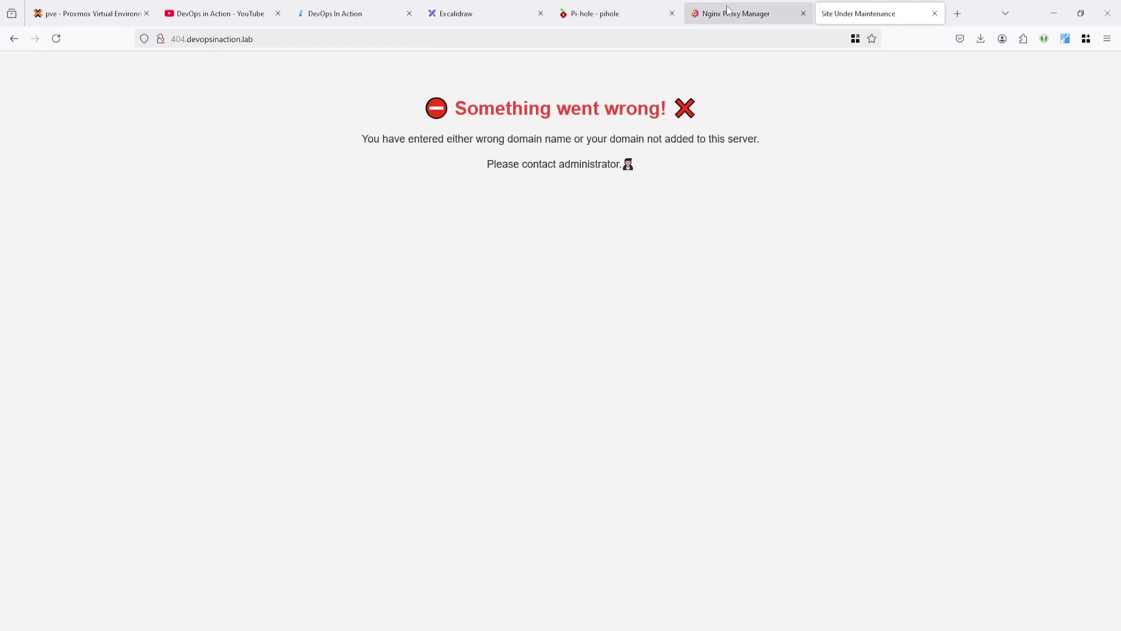
left_click(736, 13)
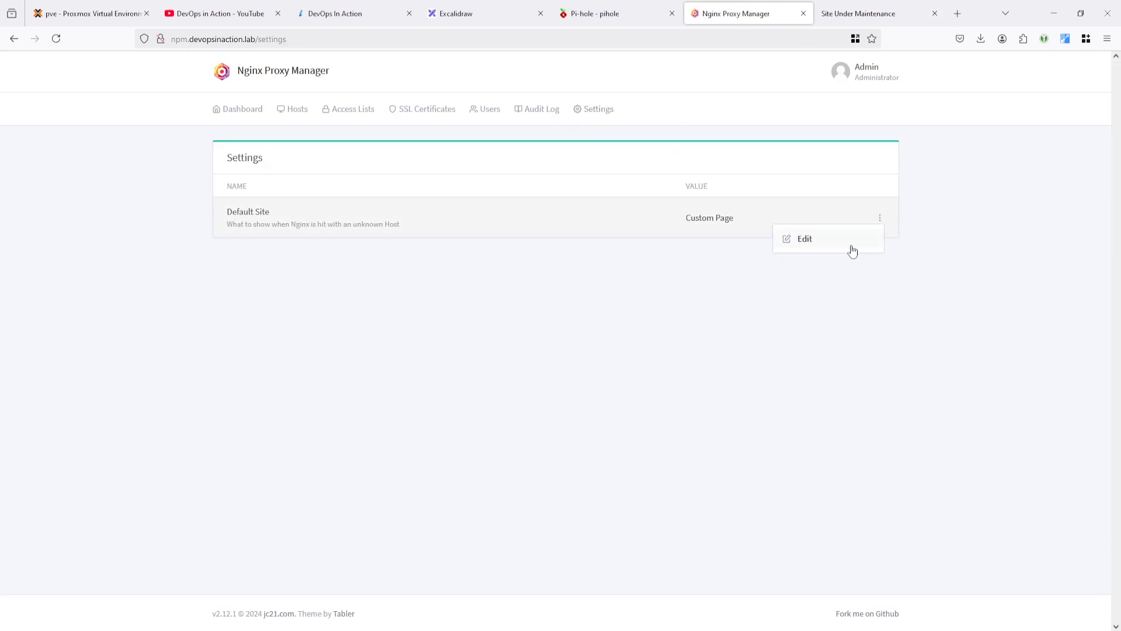
Review the Default Site custom HTML, compare with the test tab, and leave it unchanged
left_click(804, 239)
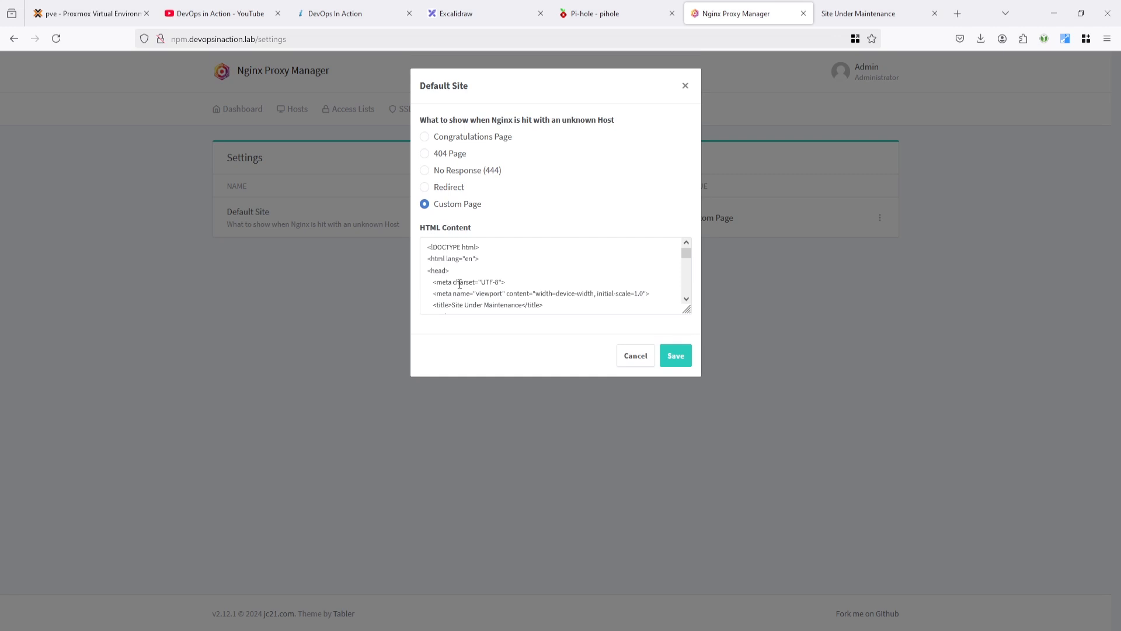
scroll("down", 3)
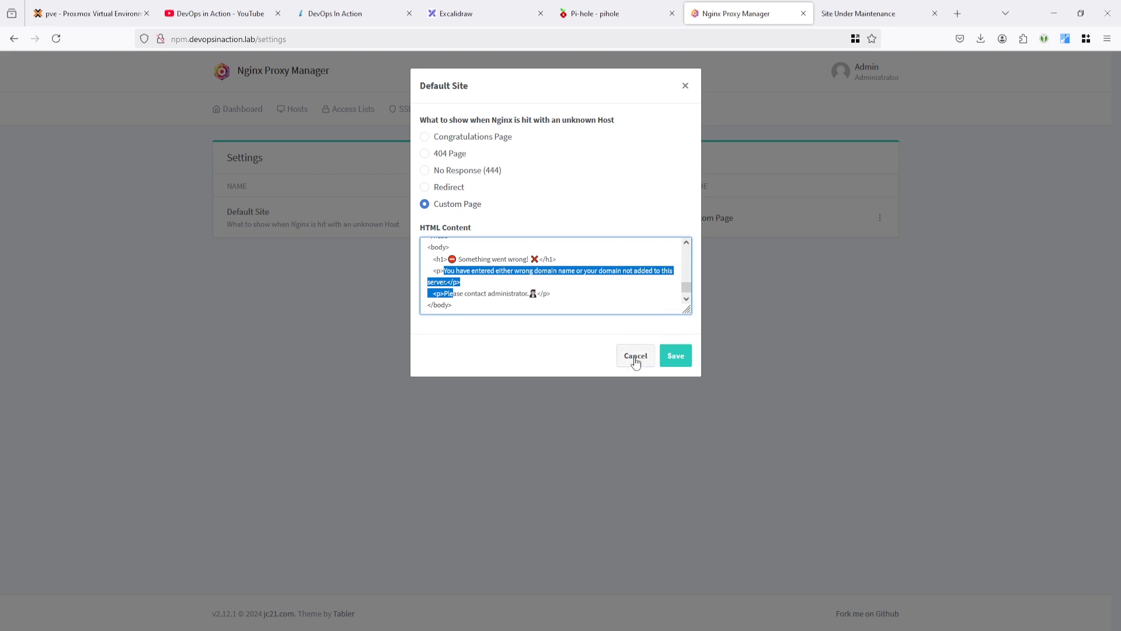
left_click(869, 12)
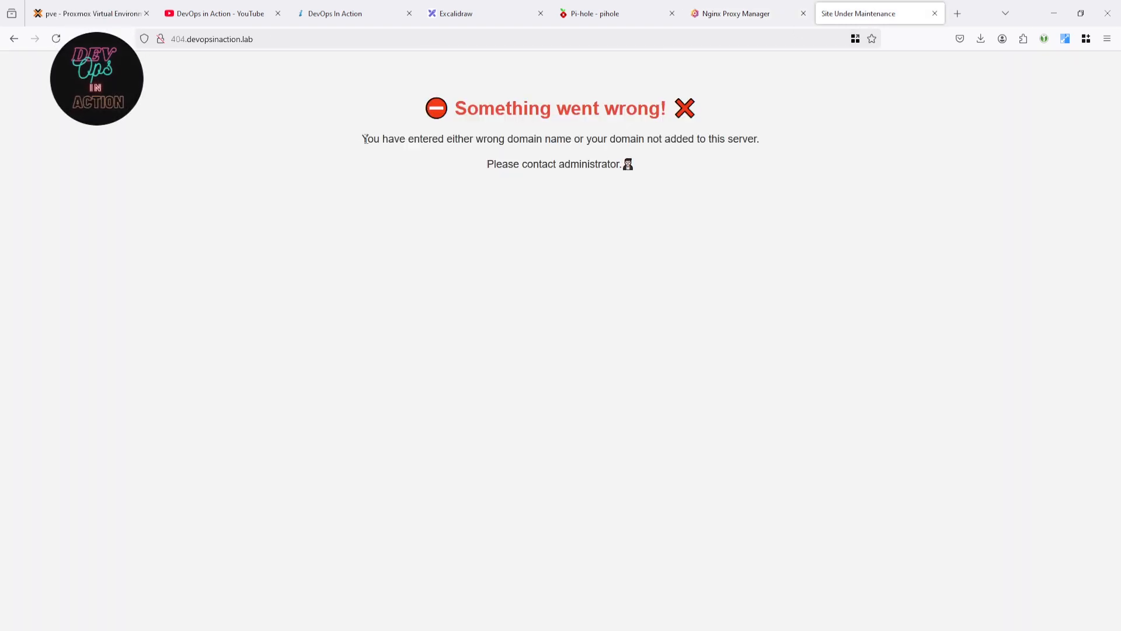
mouse_move(492, 150)
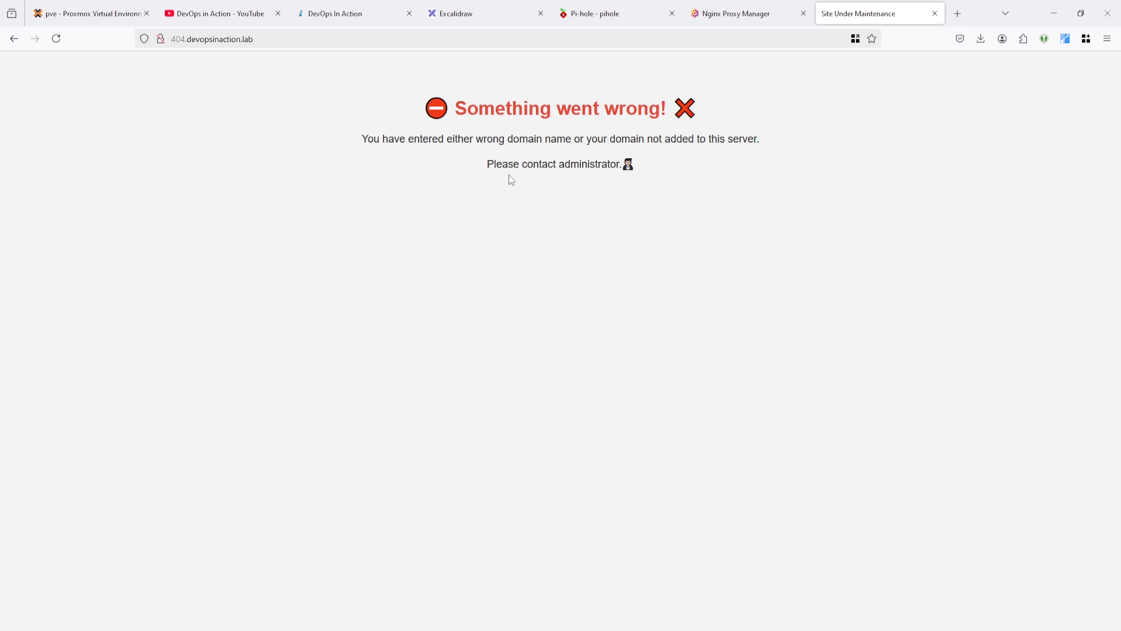
mouse_move(992, 127)
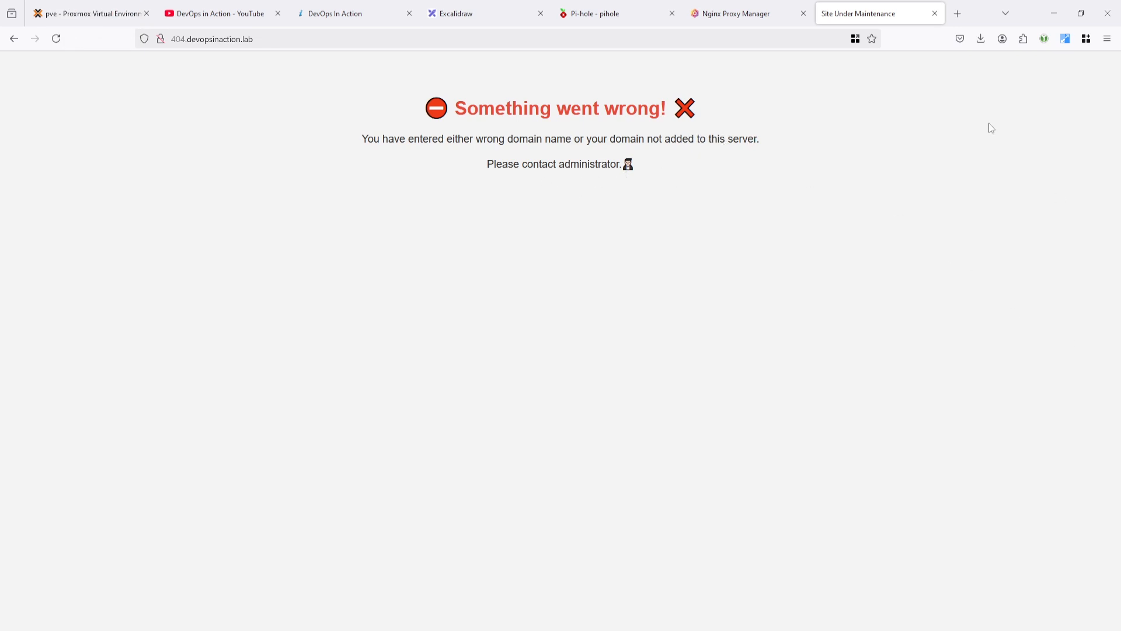
left_click(736, 14)
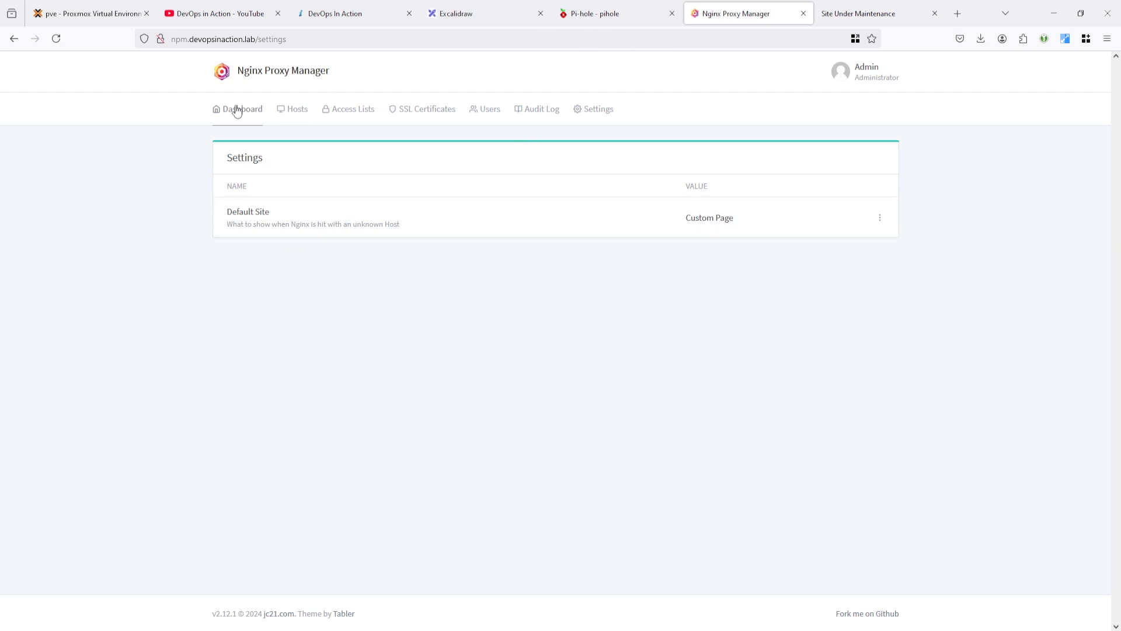
Start a new proxy host with domain 404.devopsinaction.lab from the Proxy Hosts list
left_click(292, 109)
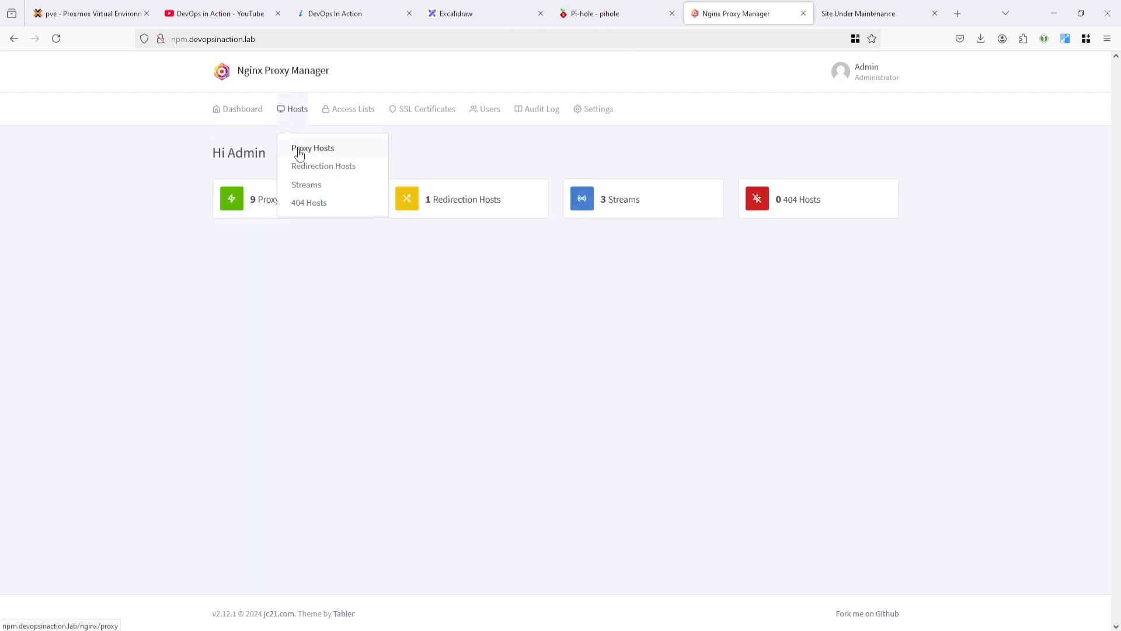
left_click(313, 148)
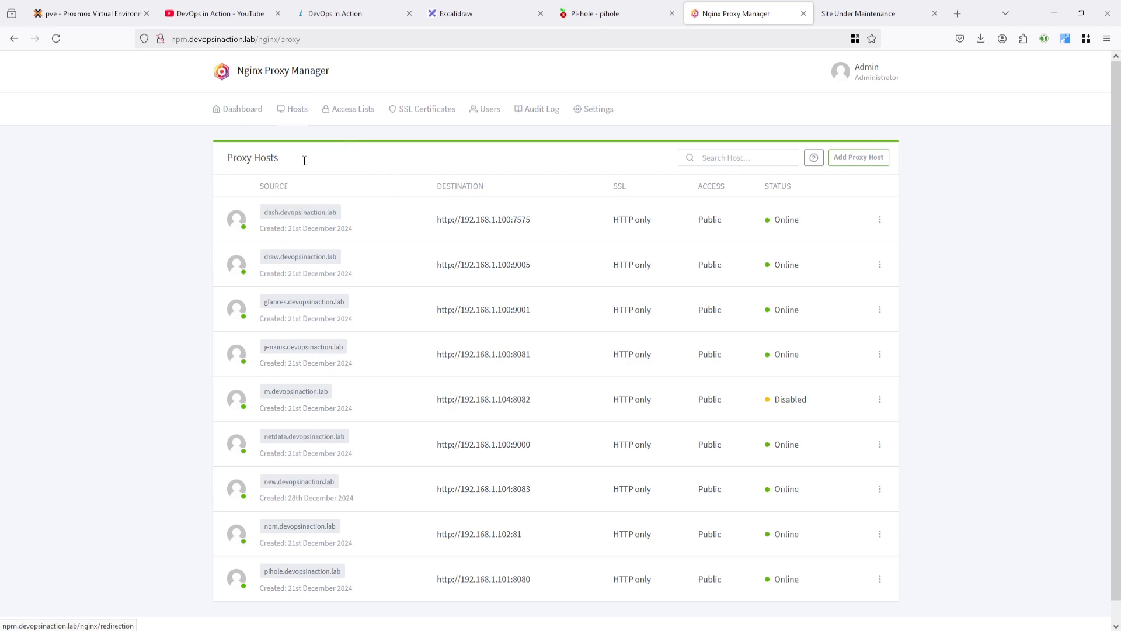
mouse_move(1018, 181)
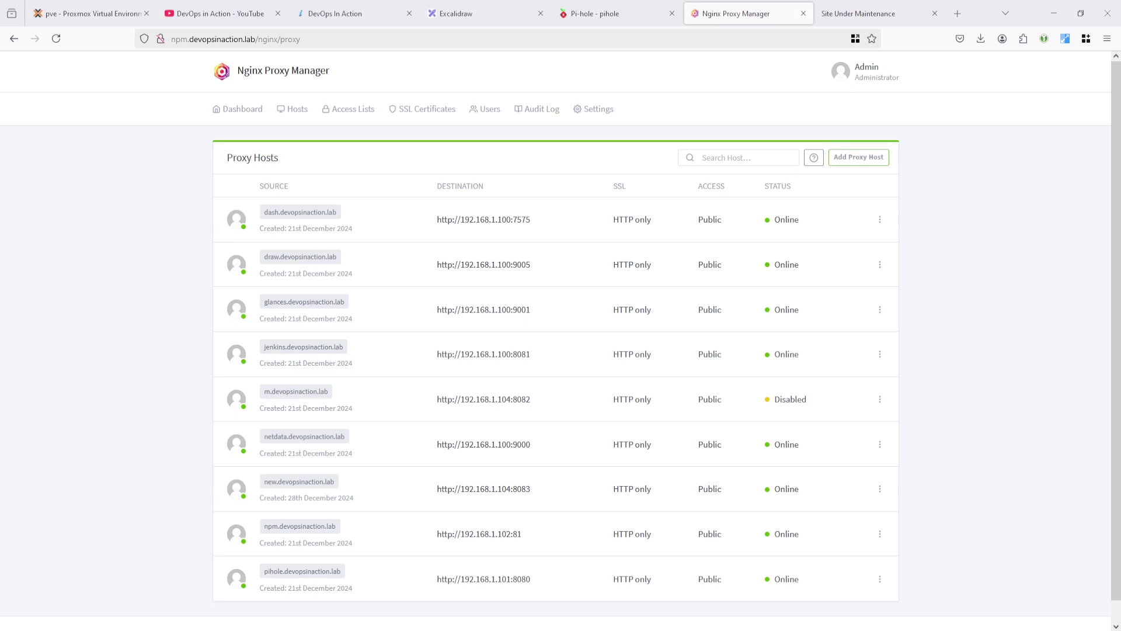
left_click(297, 109)
type("04.devopsinaction.lab")
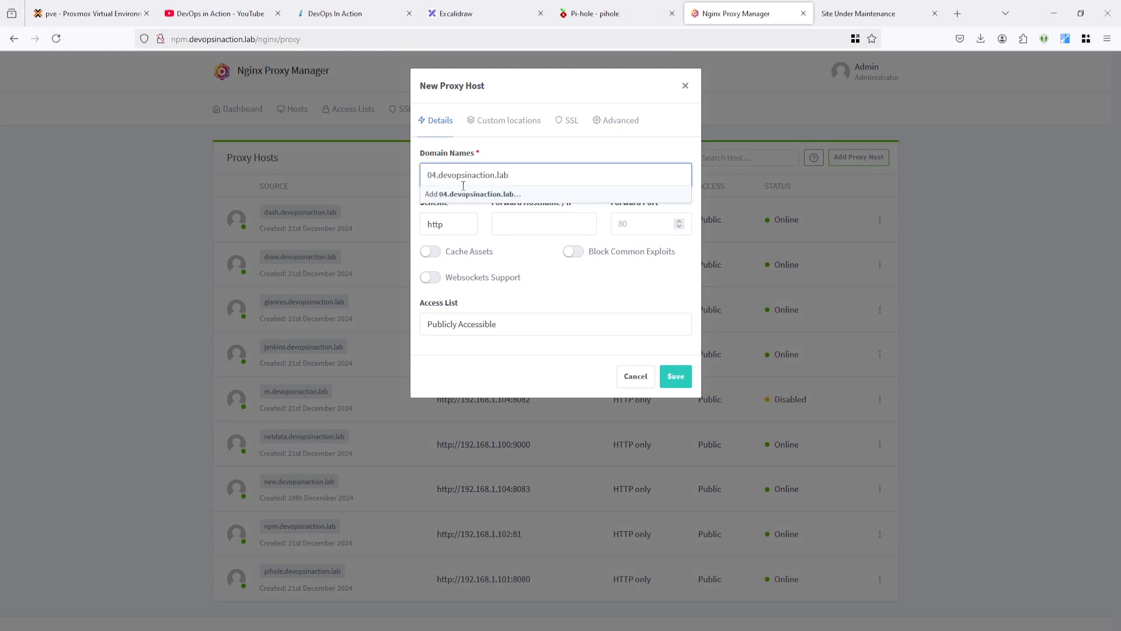
type("4")
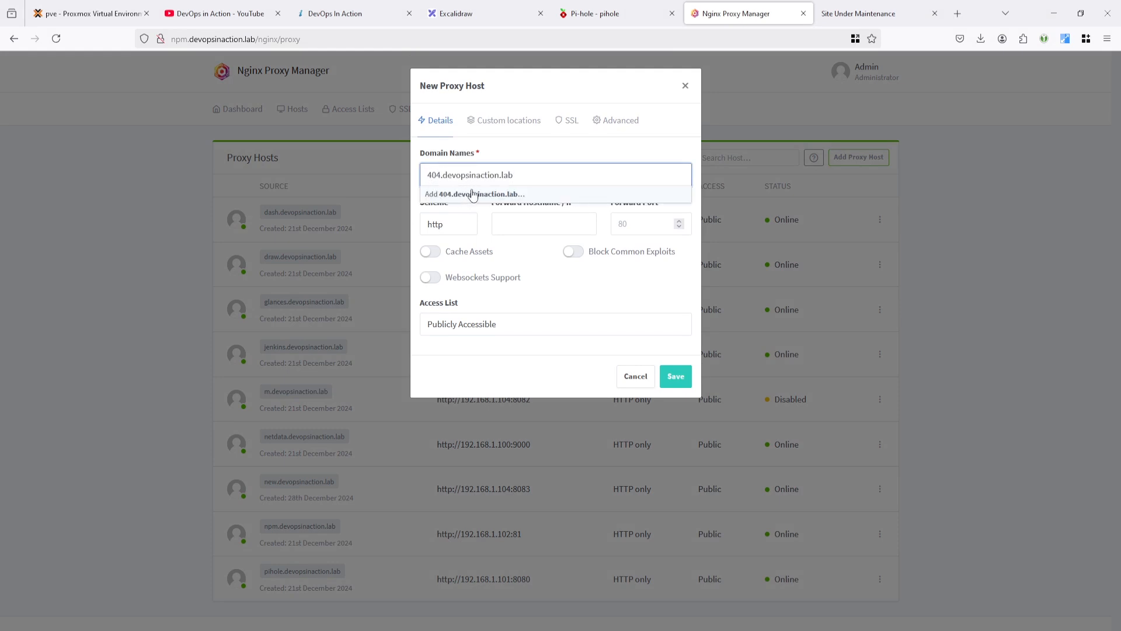
left_click(472, 194)
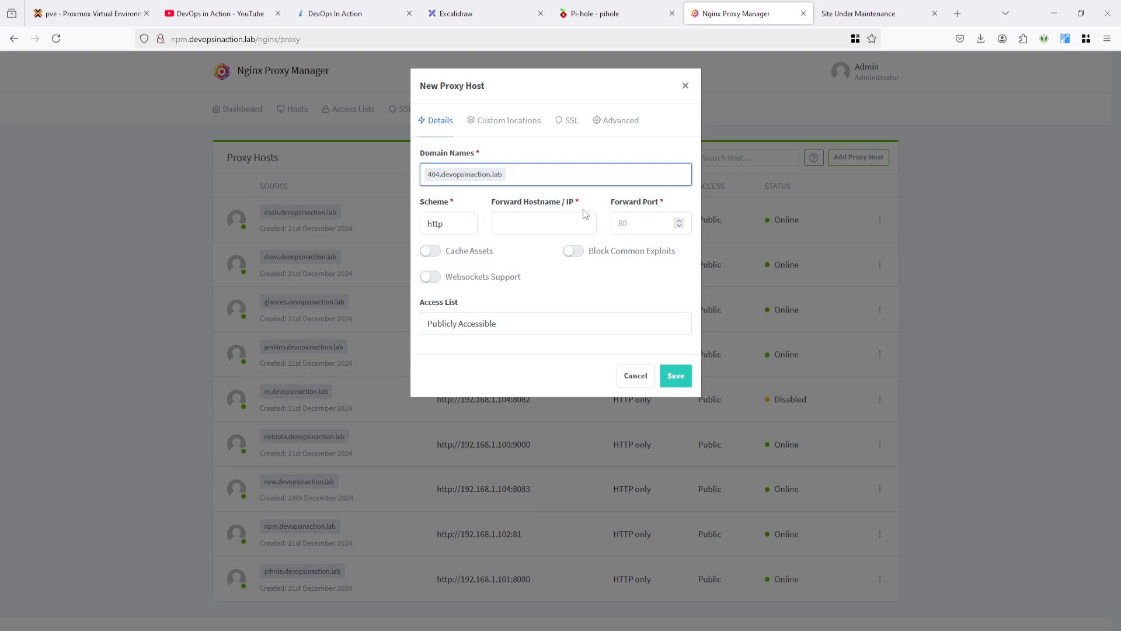
type("192.168.1.104")
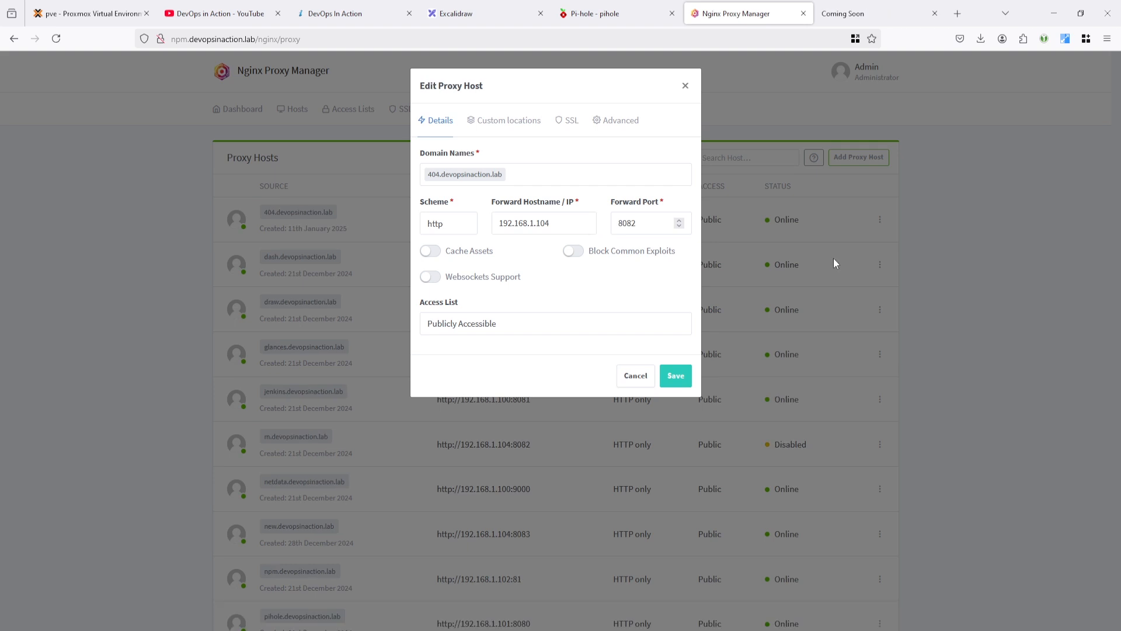
mouse_move(451, 184)
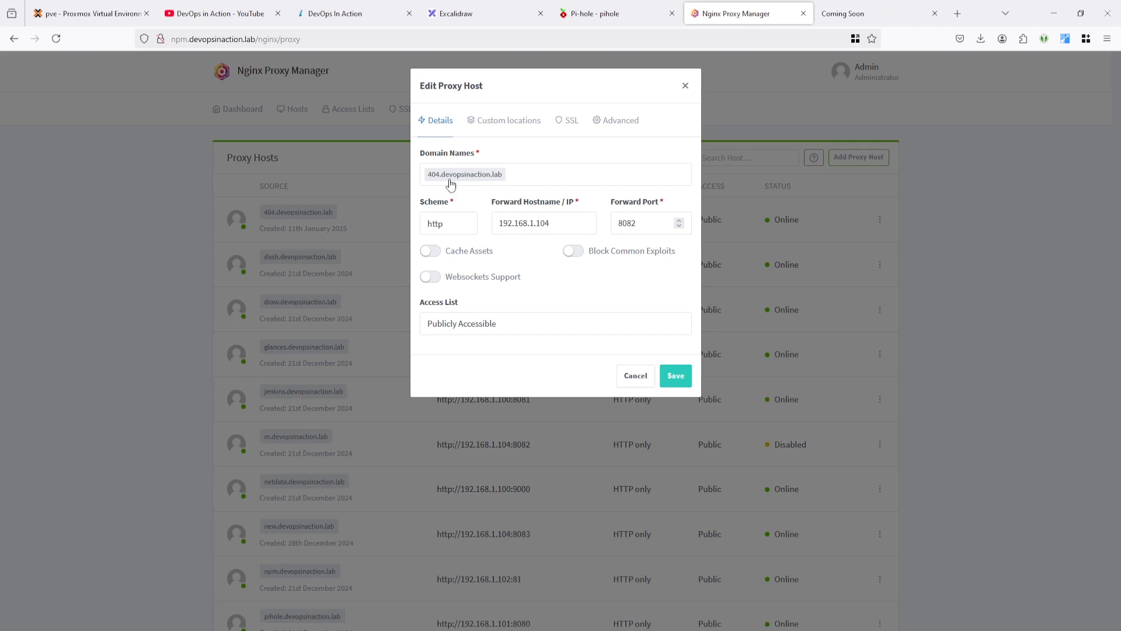
mouse_move(495, 184)
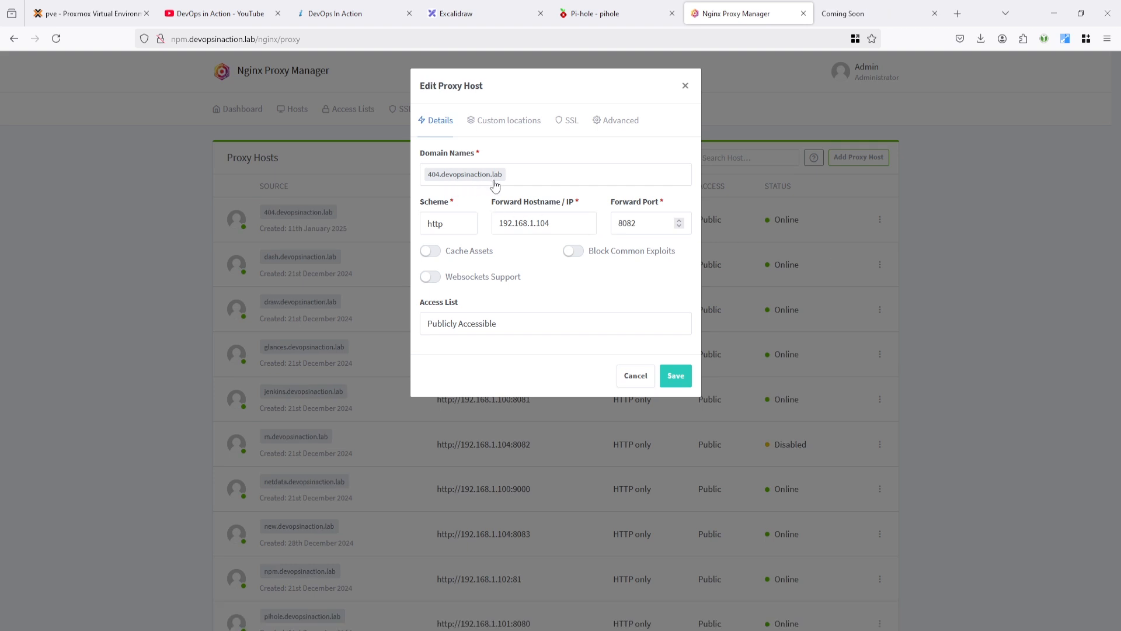
double_click(542, 223)
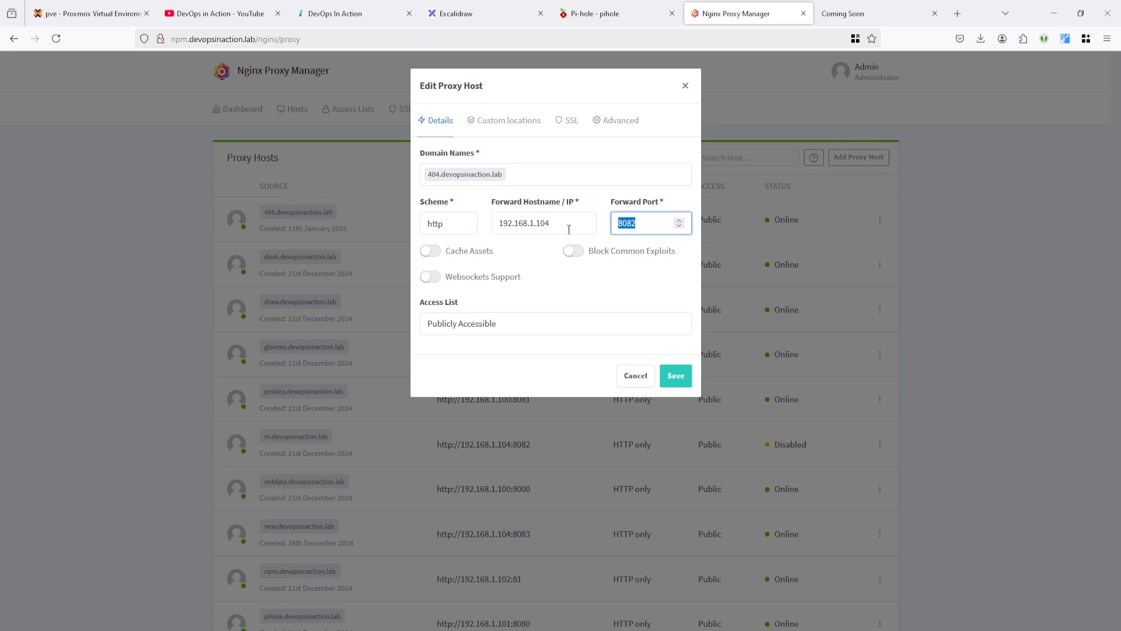
mouse_move(644, 324)
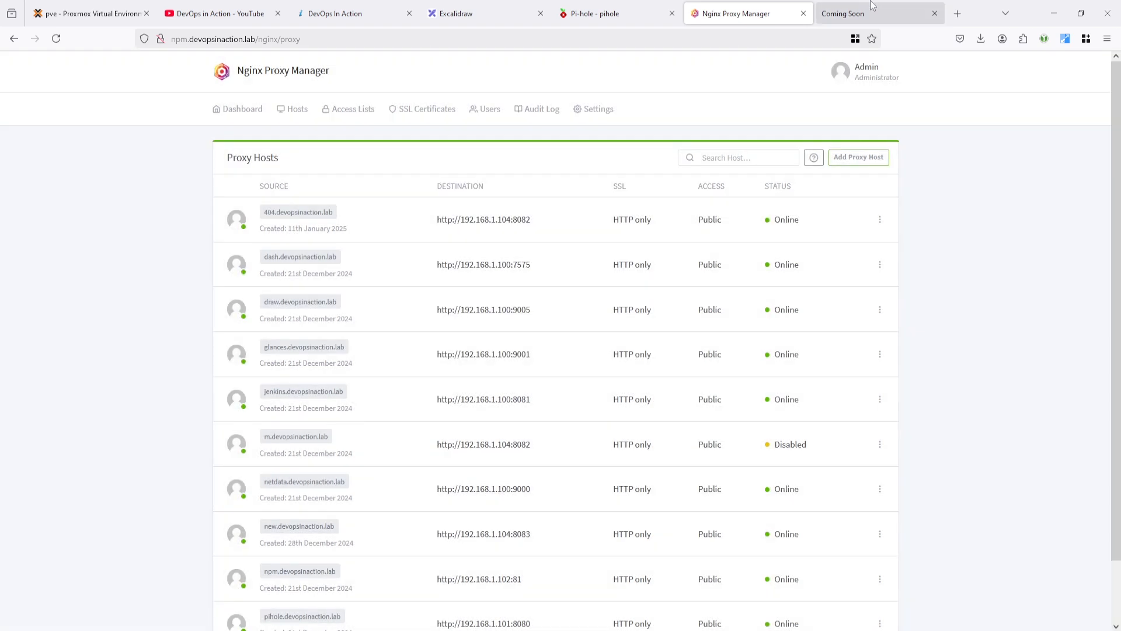
left_click(857, 13)
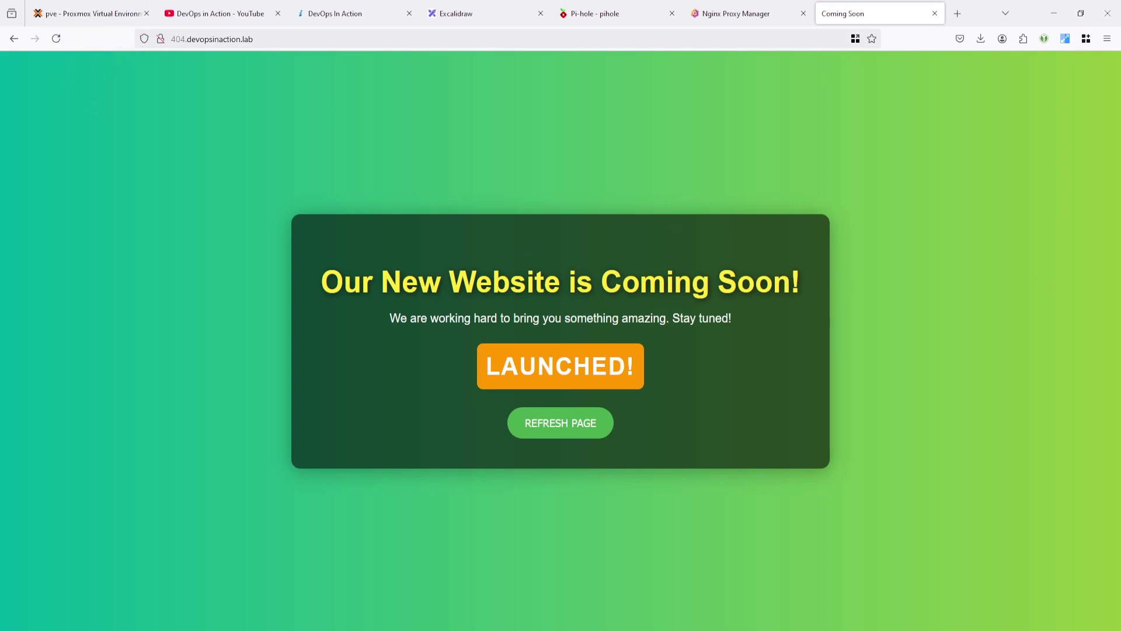
Disable the 404.devopsinaction.lab proxy host and confirm the domain shows 'Something went wrong!' again
left_click(736, 14)
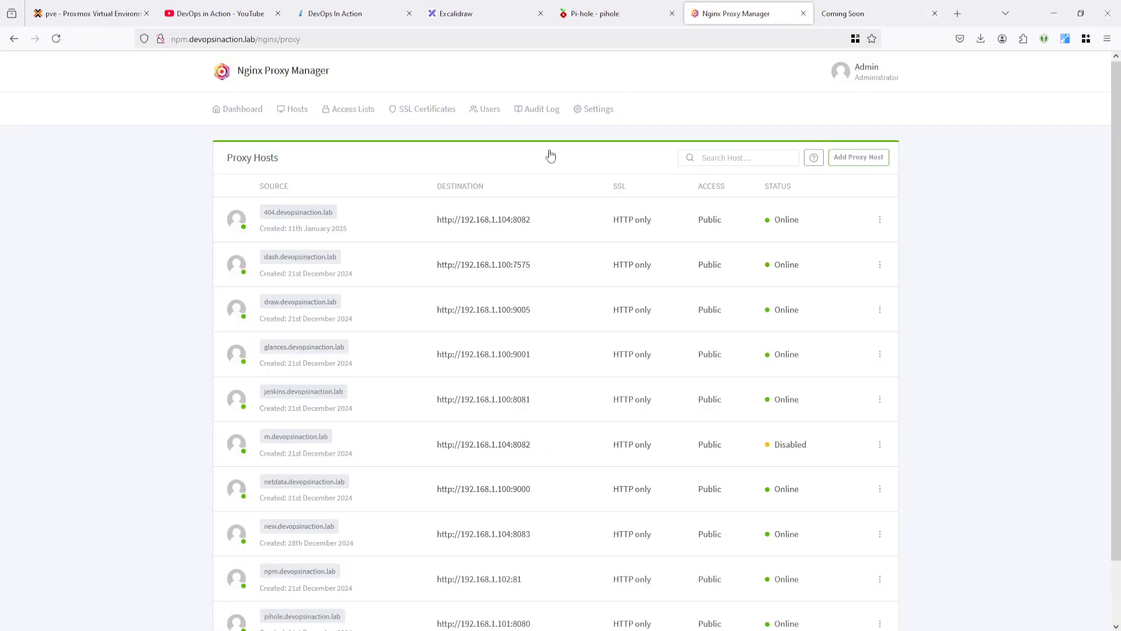
left_click(880, 219)
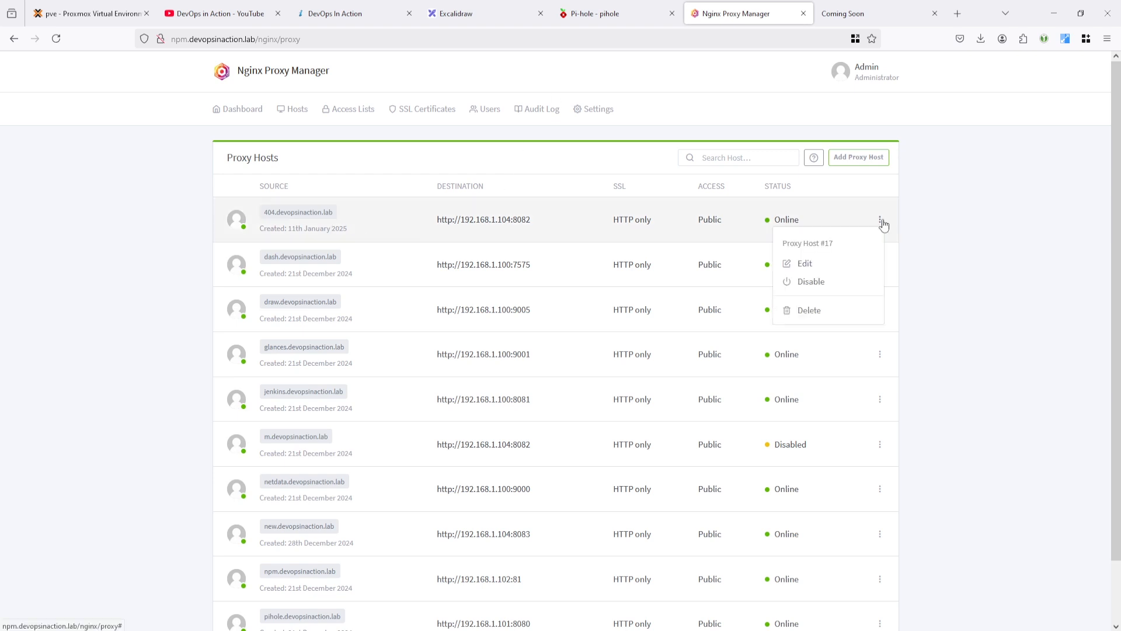
left_click(855, 13)
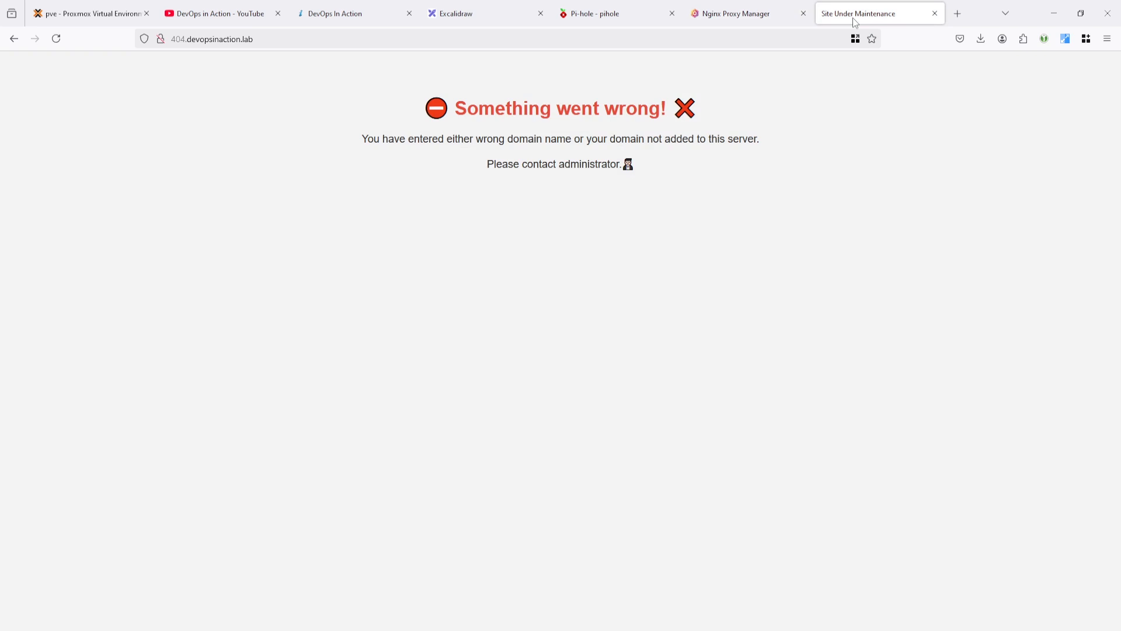
left_click(735, 14)
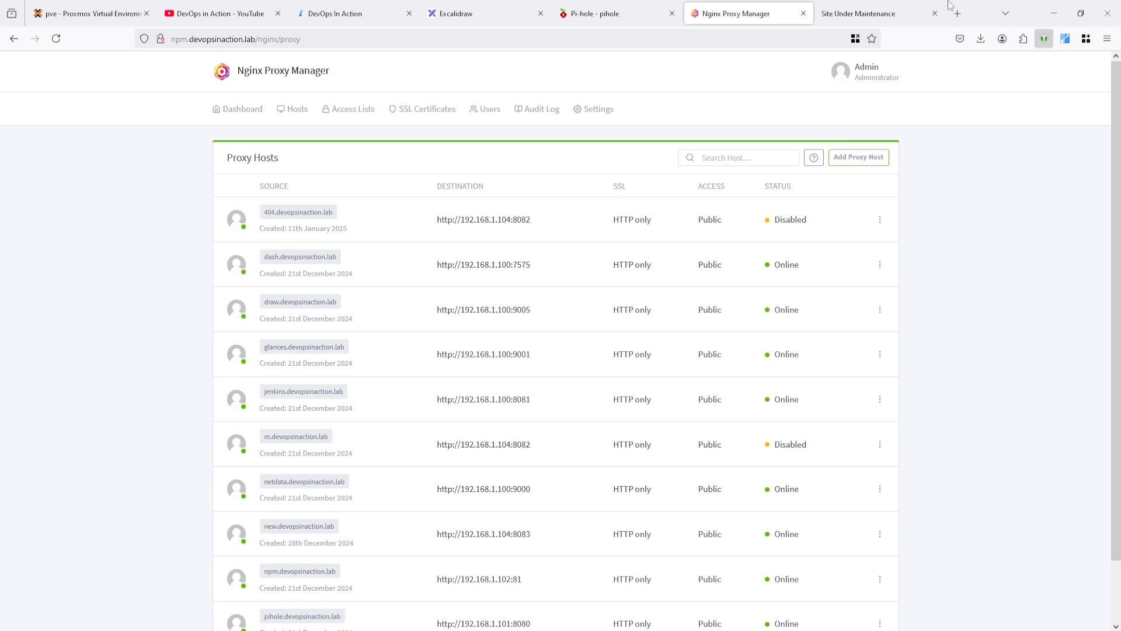
Try adding a 404 host for 404.devopsinaction.lab and hit the domain-already-in-use error
left_click(298, 110)
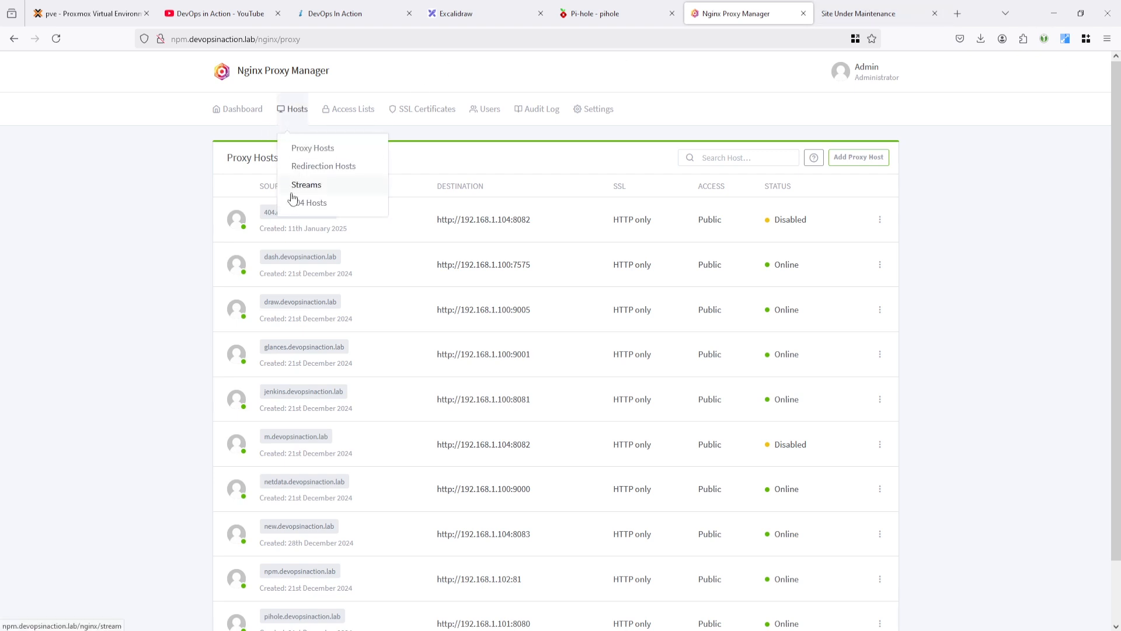
left_click(316, 203)
type("04.devopsinaction.lab")
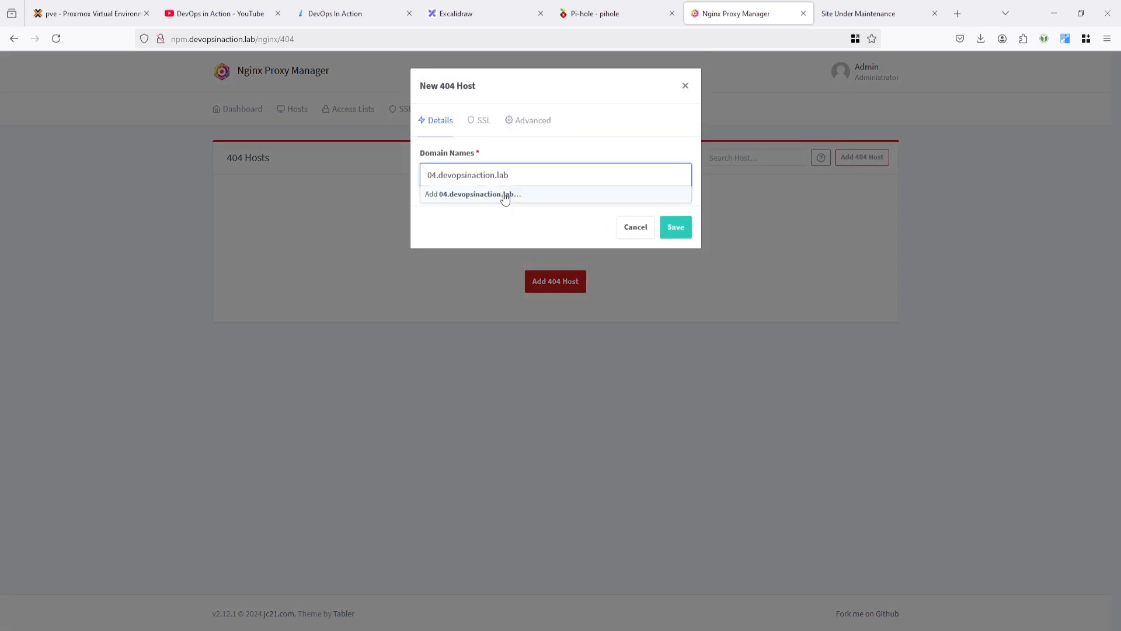
left_click(472, 194)
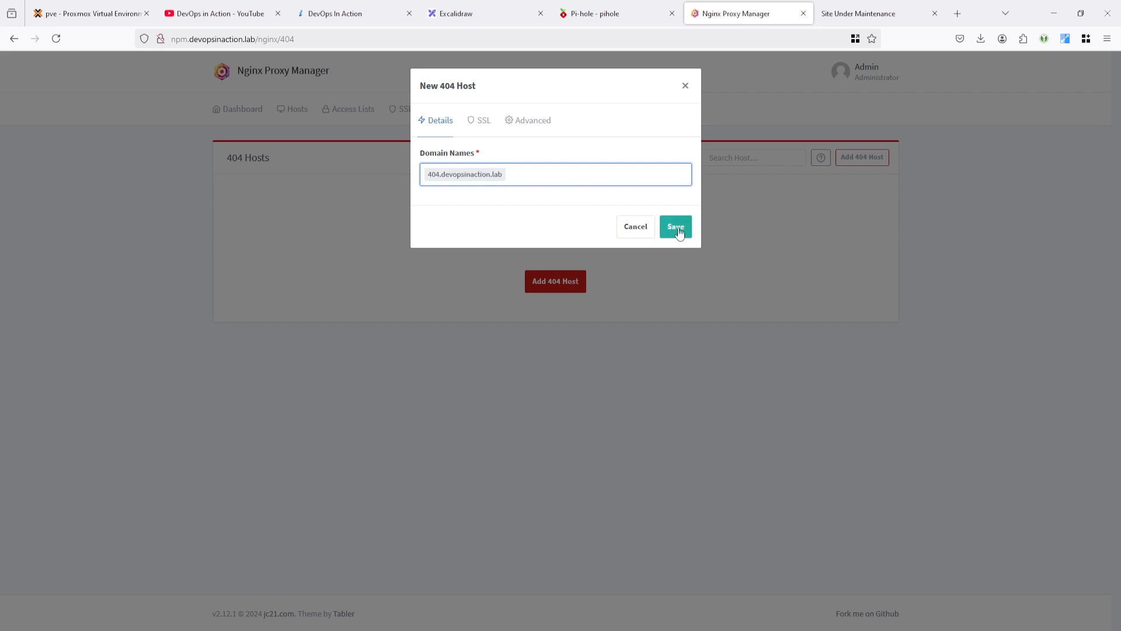
left_click(675, 226)
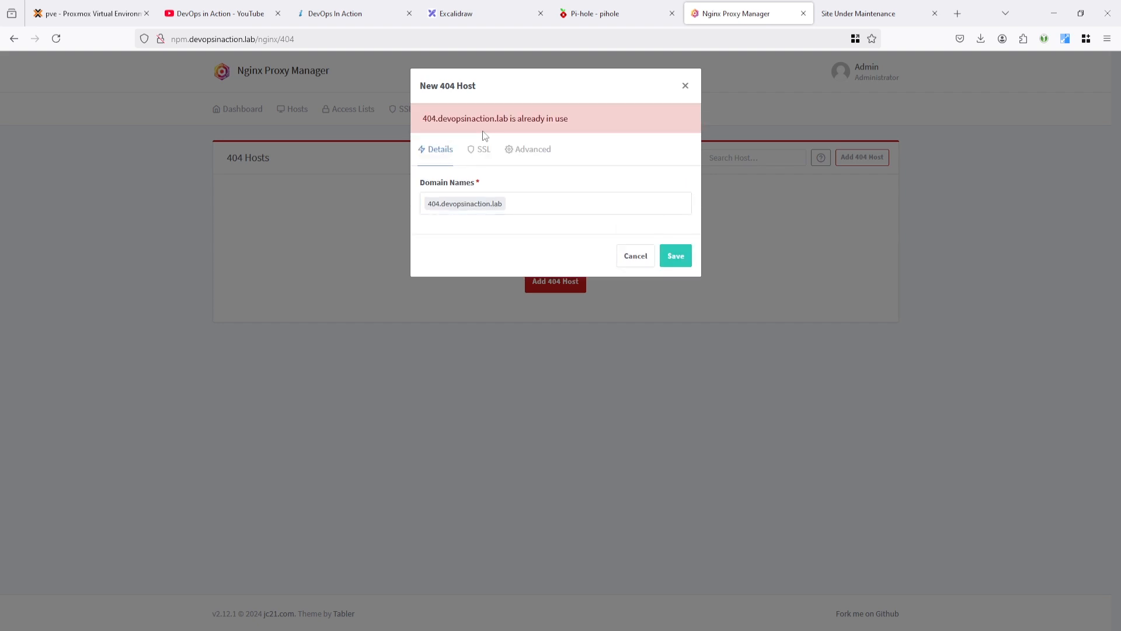
double_click(537, 119)
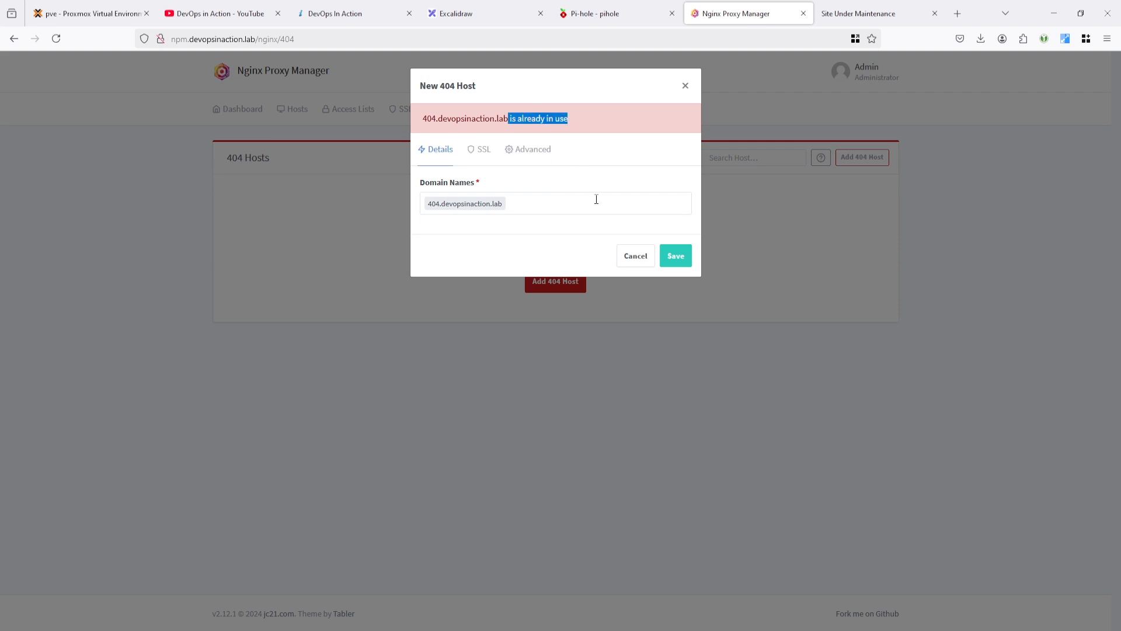
left_click(296, 110)
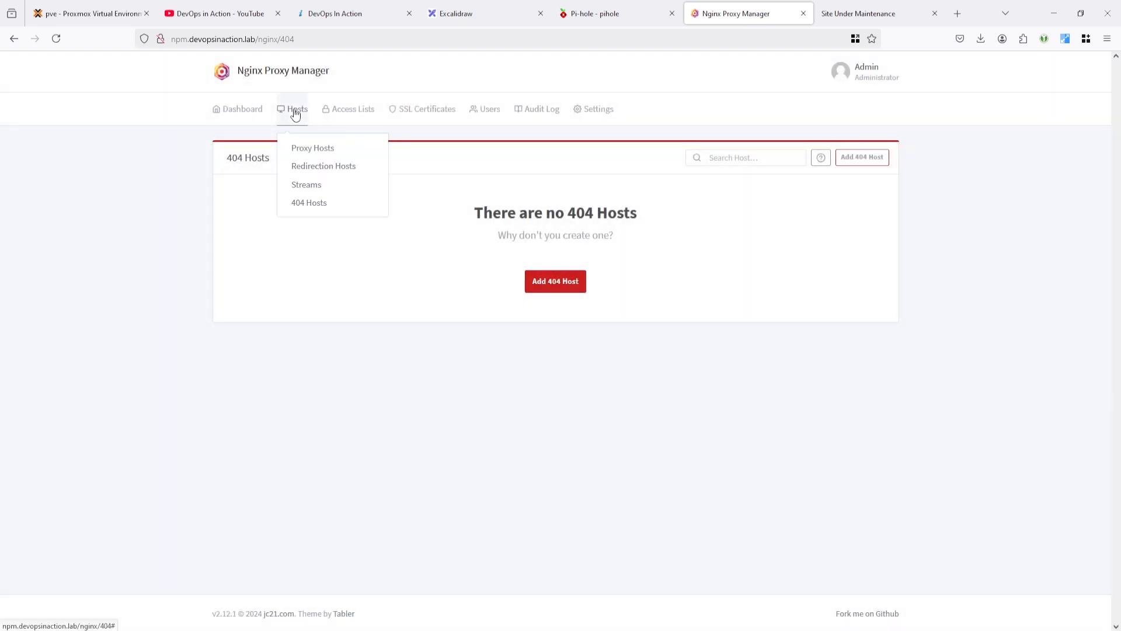
Delete the 404.devopsinaction.lab proxy host, then save a 404 host for that domain
left_click(314, 149)
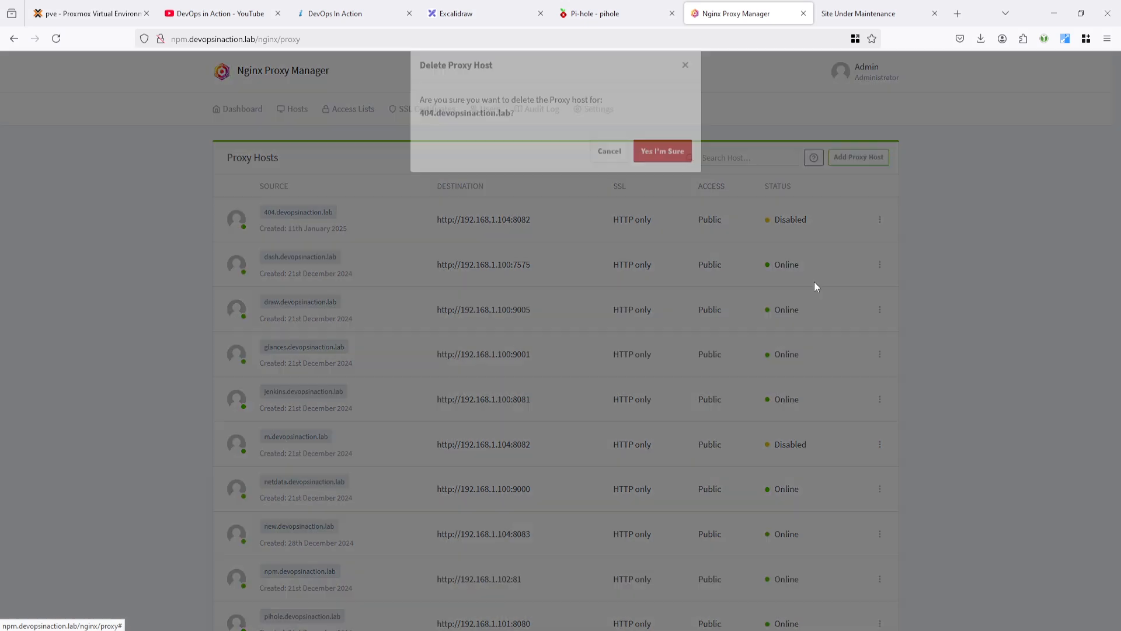
left_click(662, 150)
type("lab")
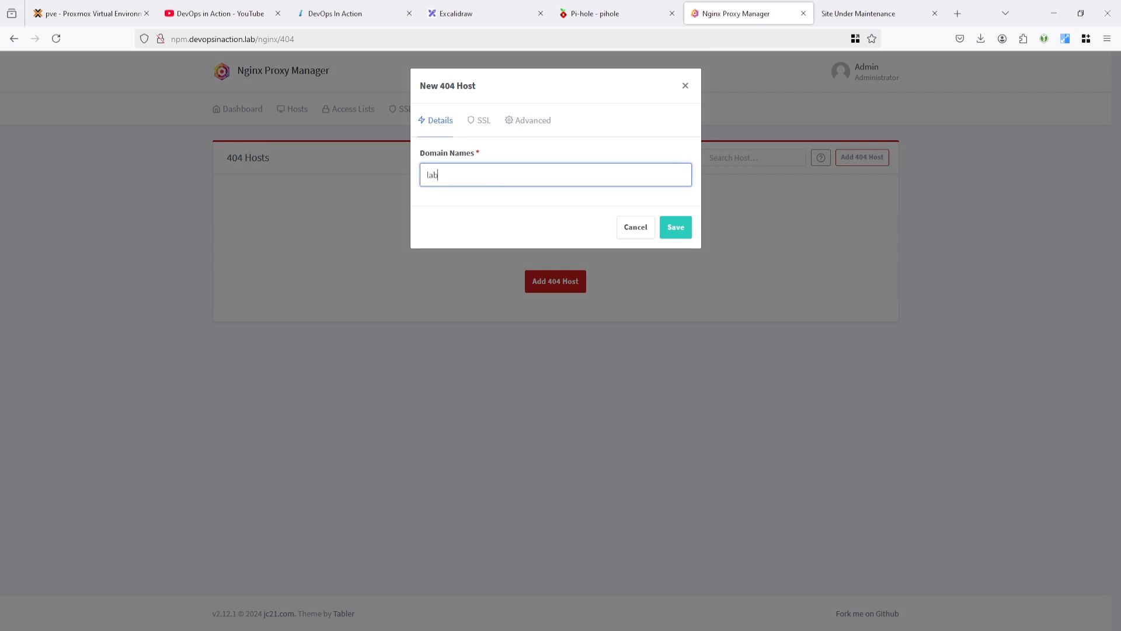
type("404.devopsinaction.lab")
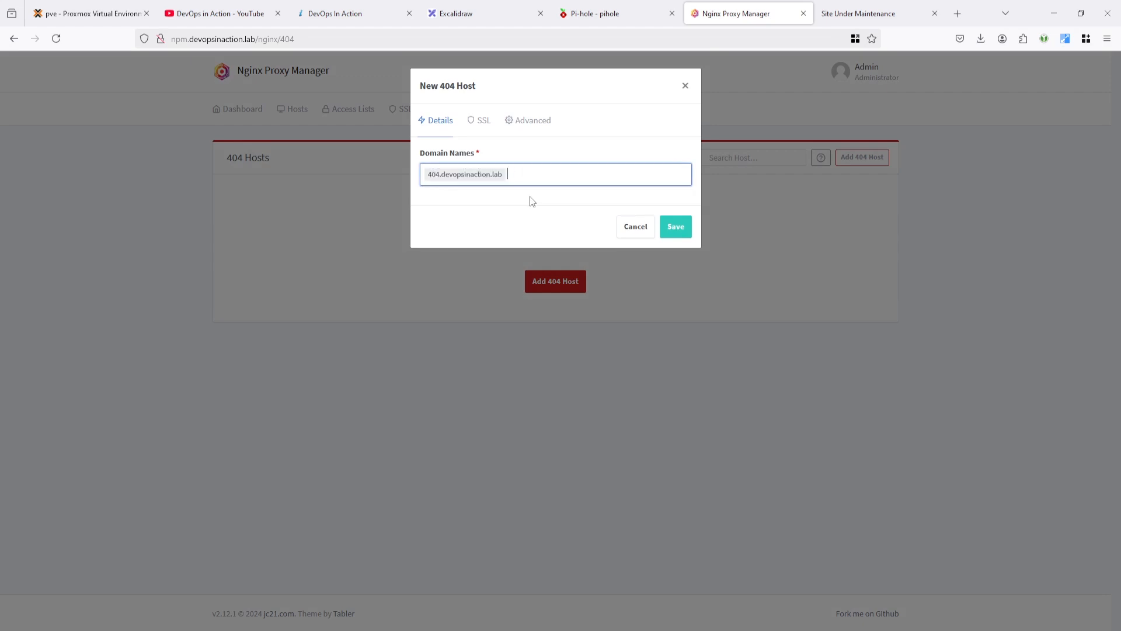
left_click(675, 227)
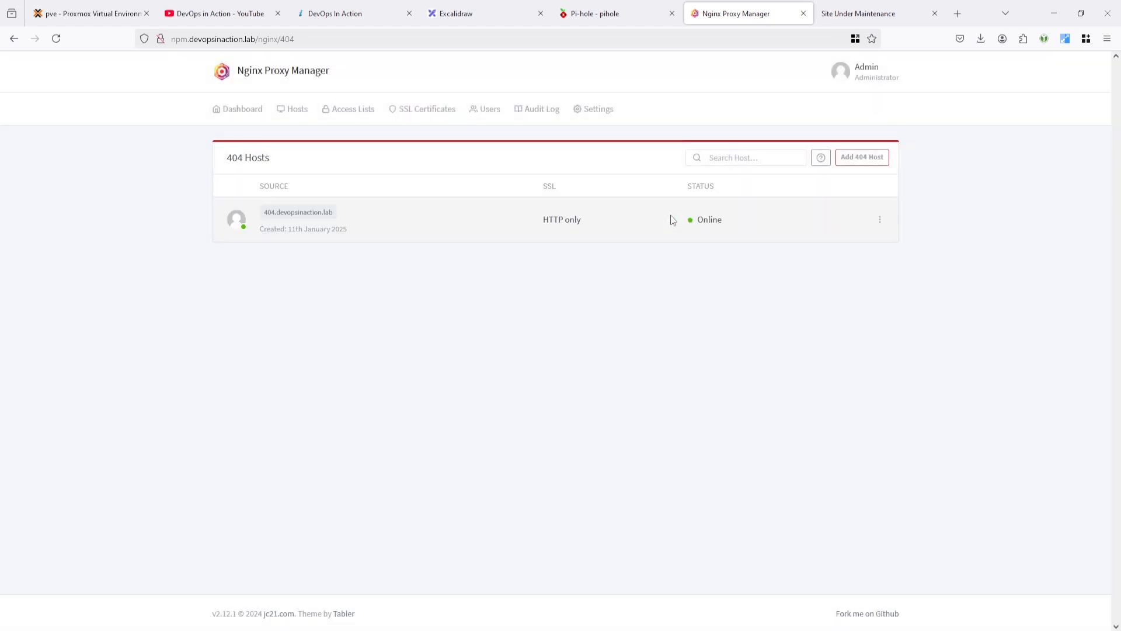
View 404.devopsinaction.lab in its own tab returning a plain 404 Not Found page
left_click(857, 13)
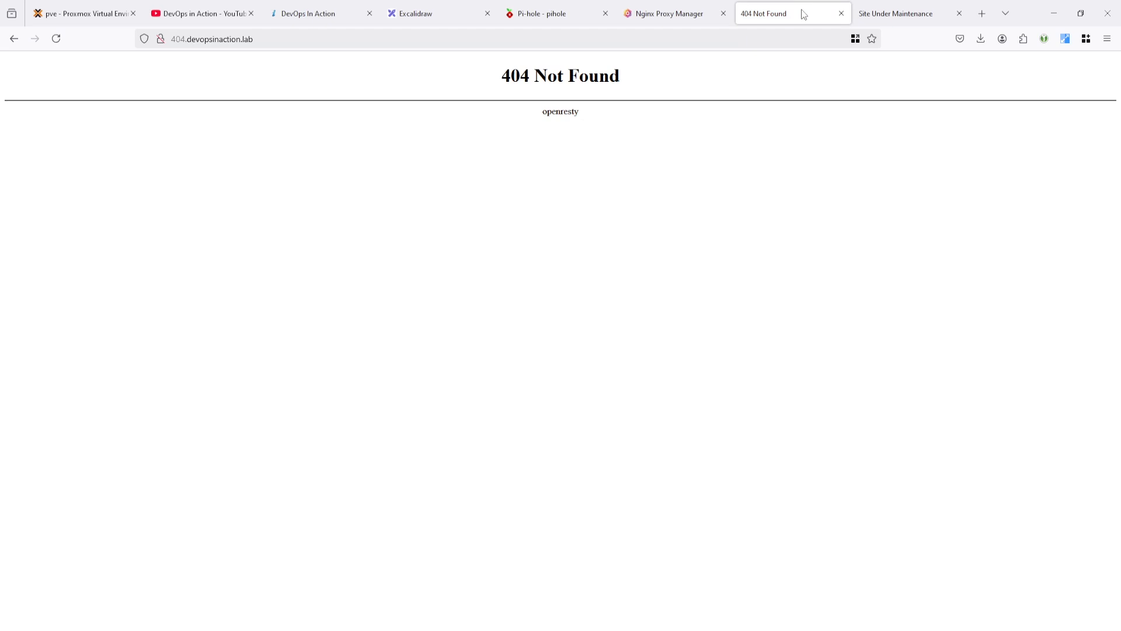
mouse_move(855, 126)
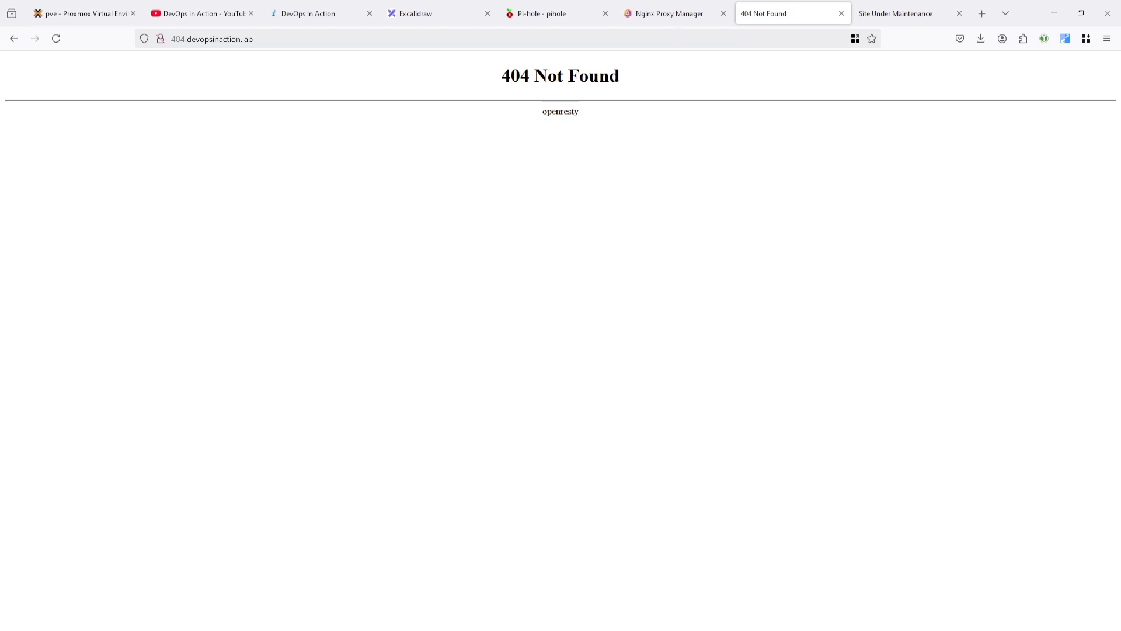
left_click(667, 14)
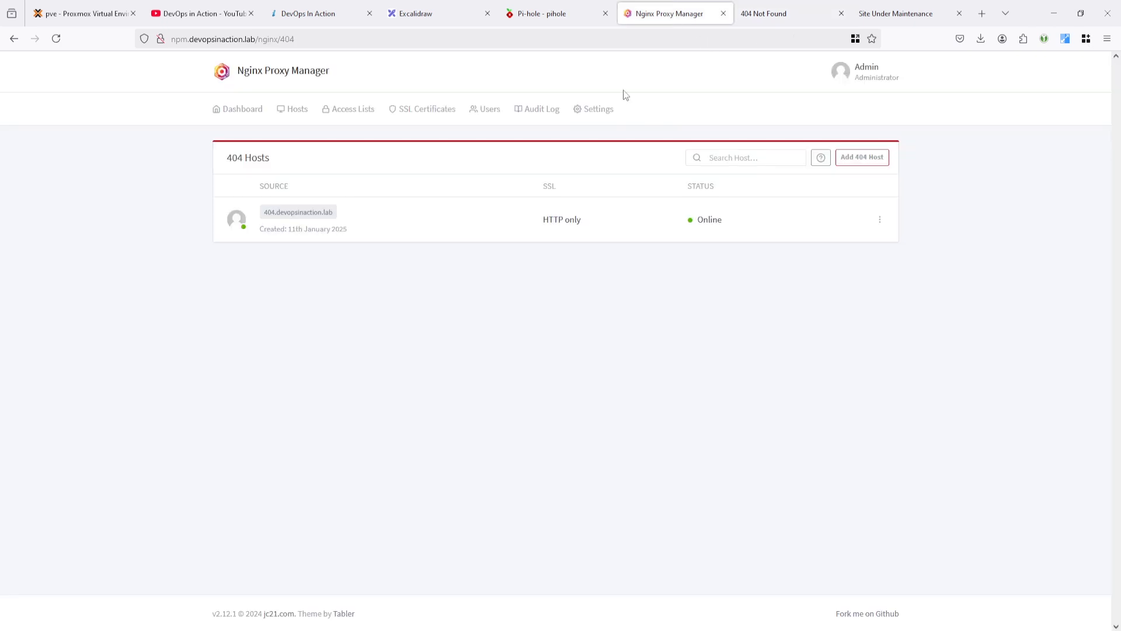
left_click(881, 219)
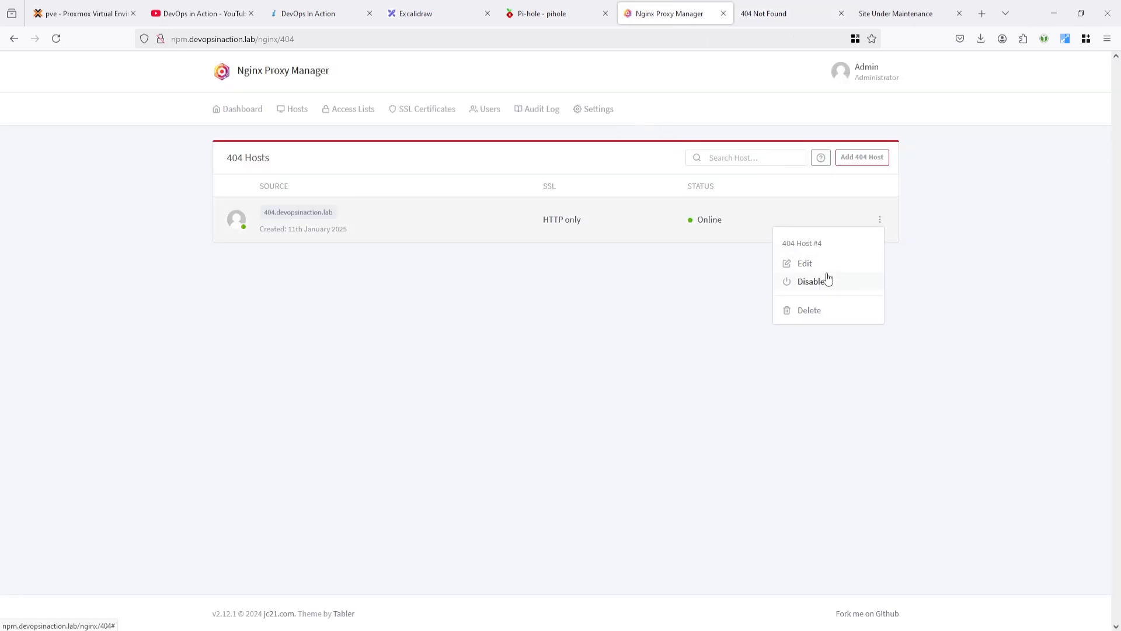
left_click(805, 264)
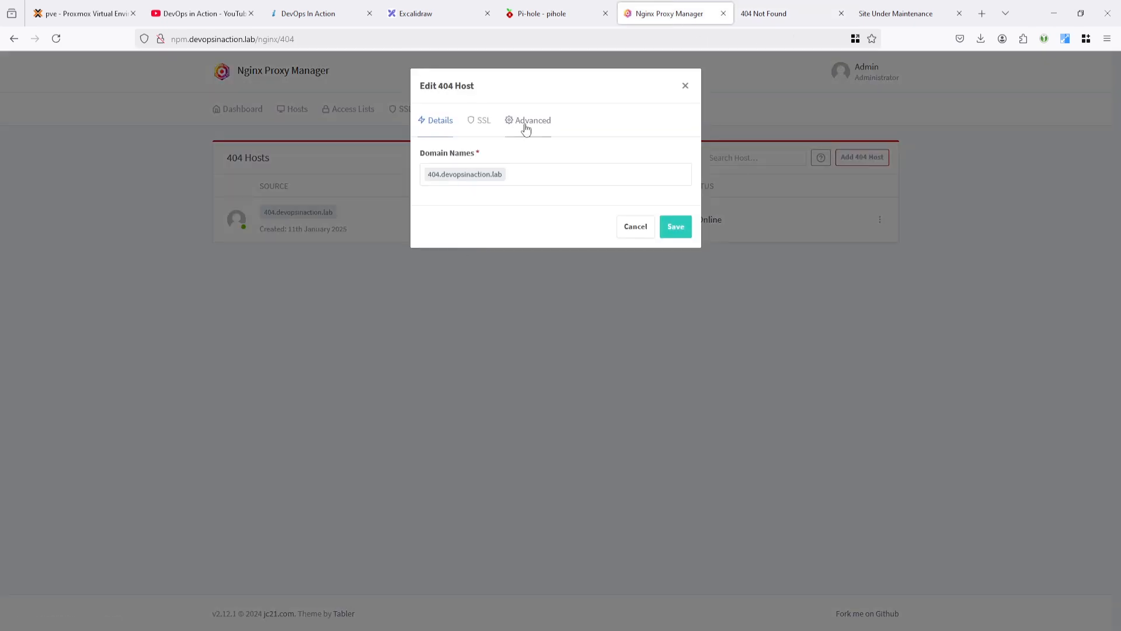
left_click(533, 120)
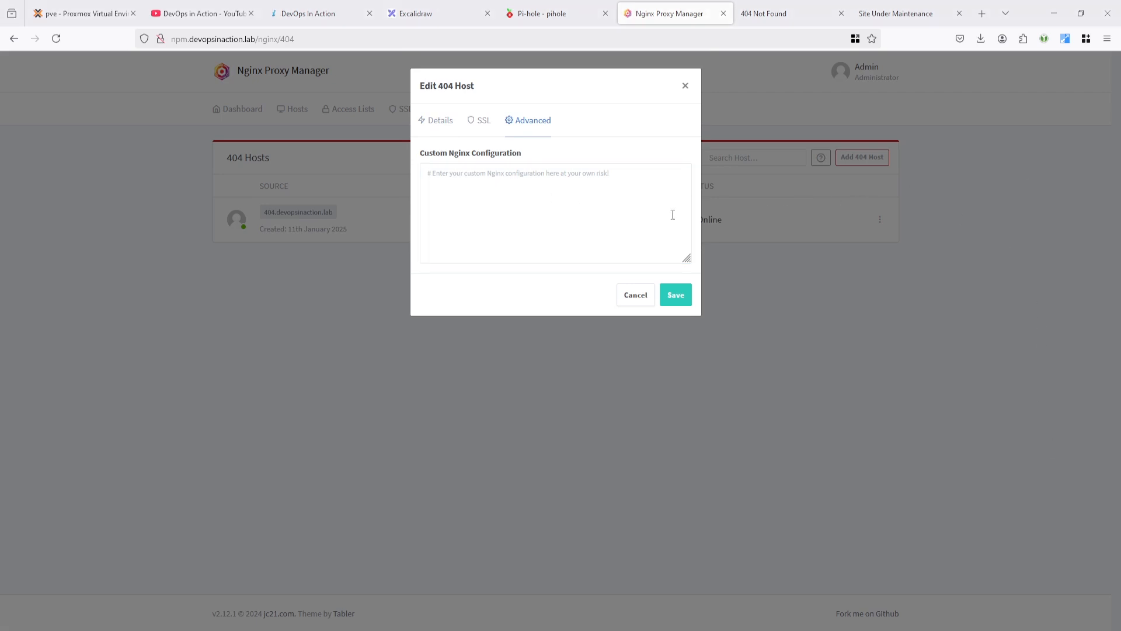
type("error_page 404 /404.html;")
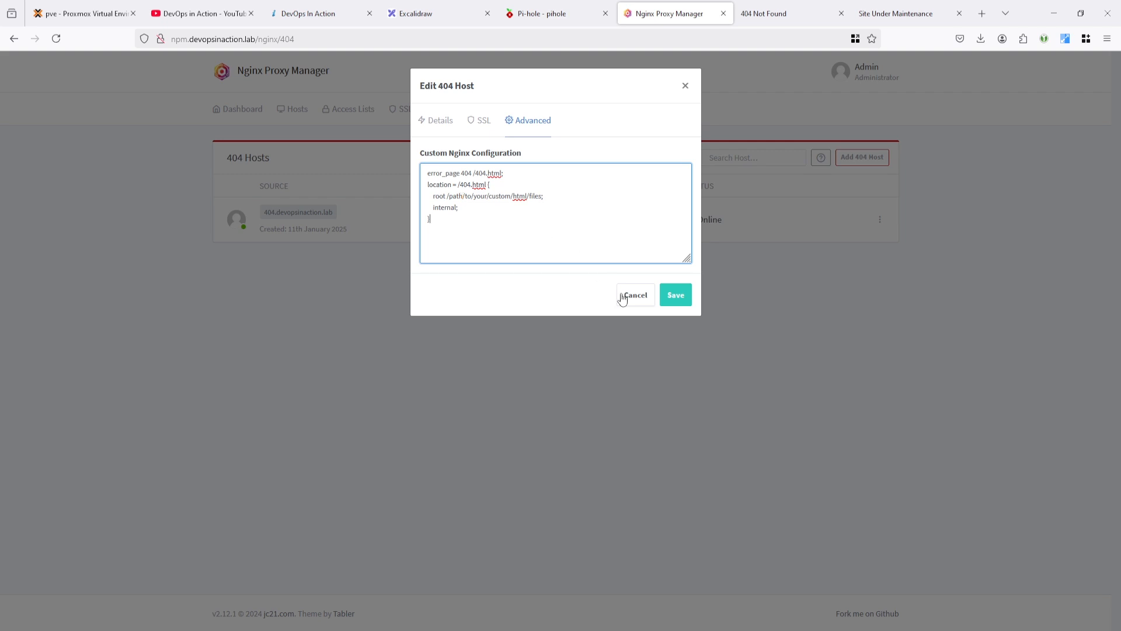
mouse_move(636, 301)
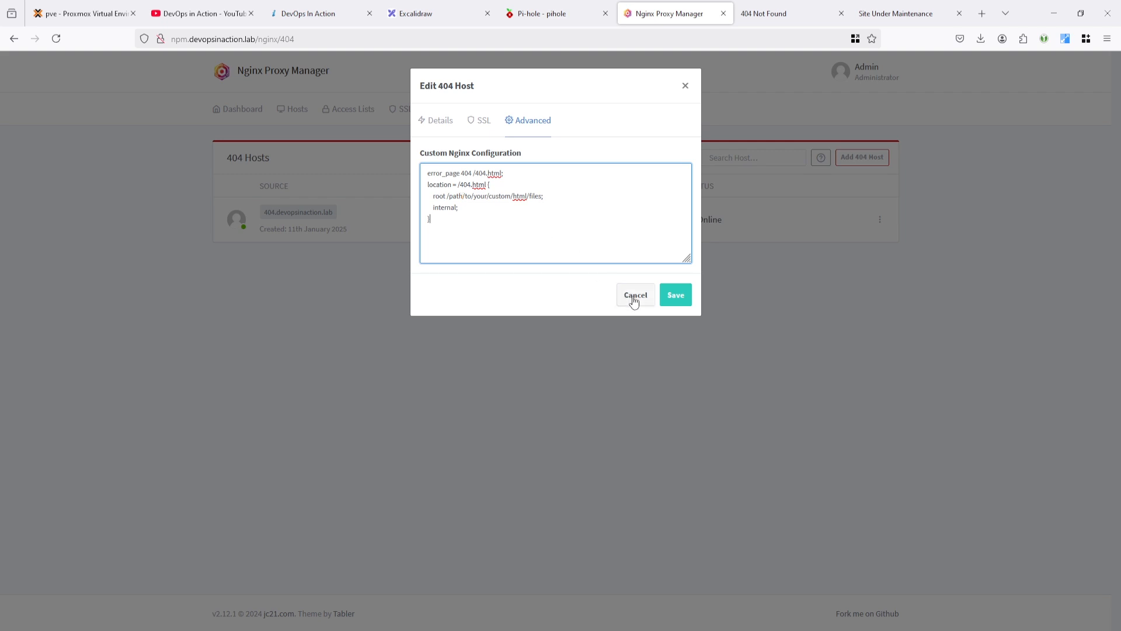
left_click(635, 294)
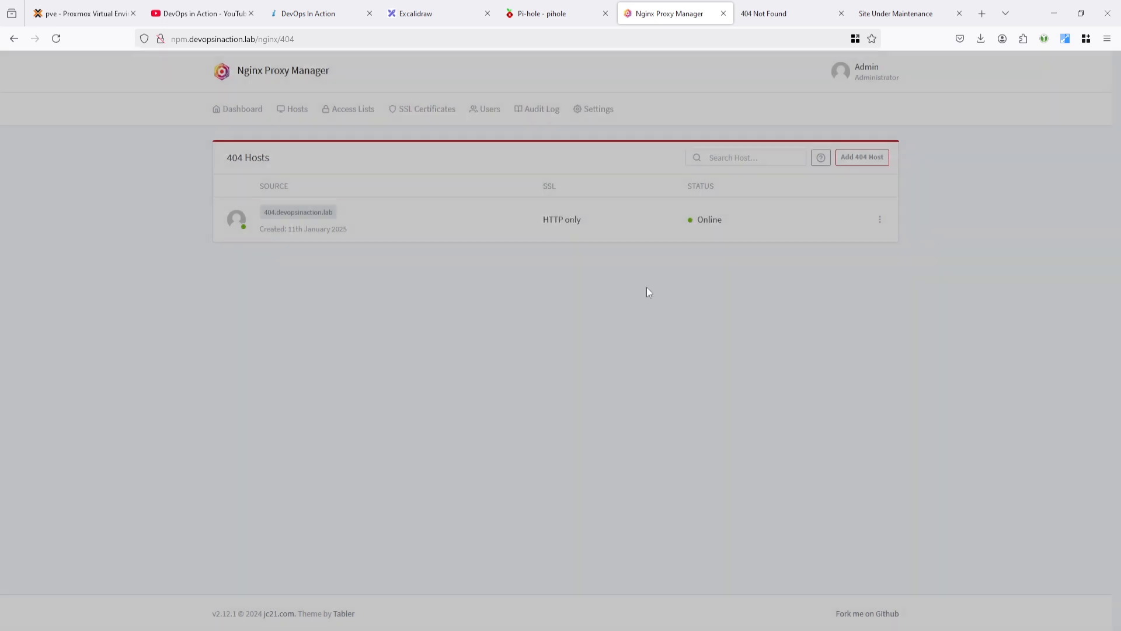
Delete the 404 host and confirm the domain shows 'Something went wrong!' again
left_click(879, 220)
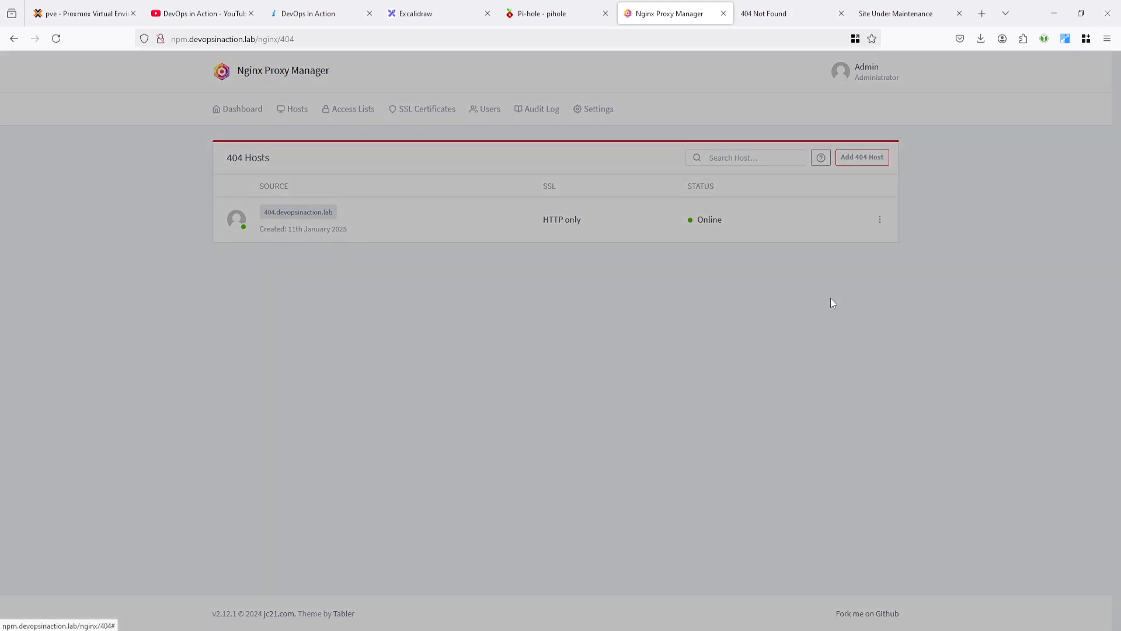
left_click(764, 13)
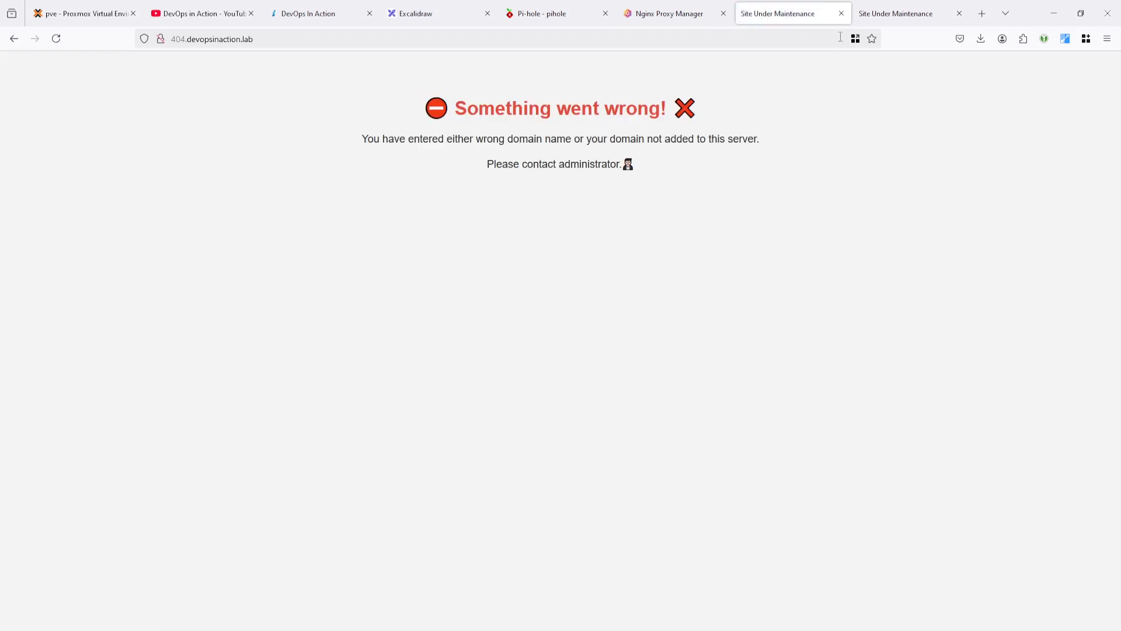
left_click(670, 14)
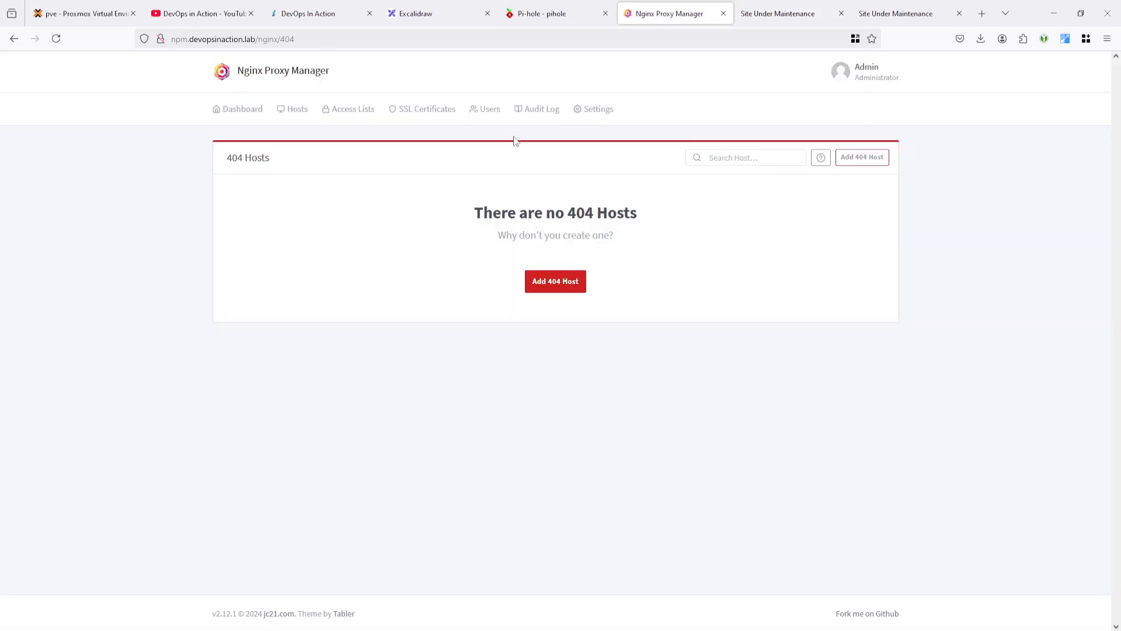
left_click(297, 110)
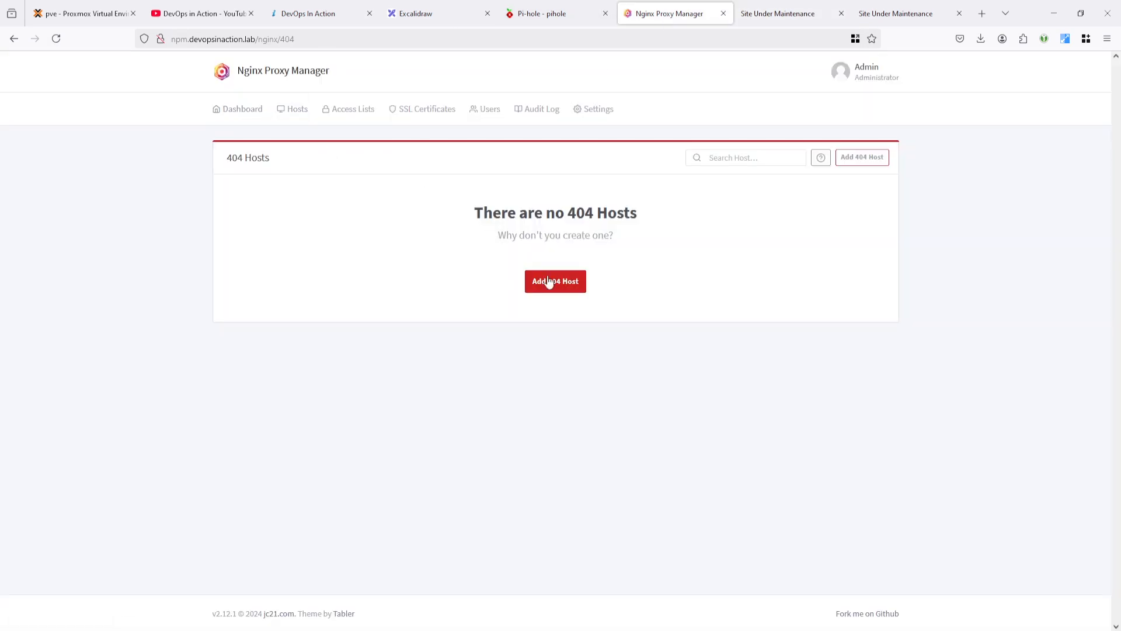
left_click(556, 280)
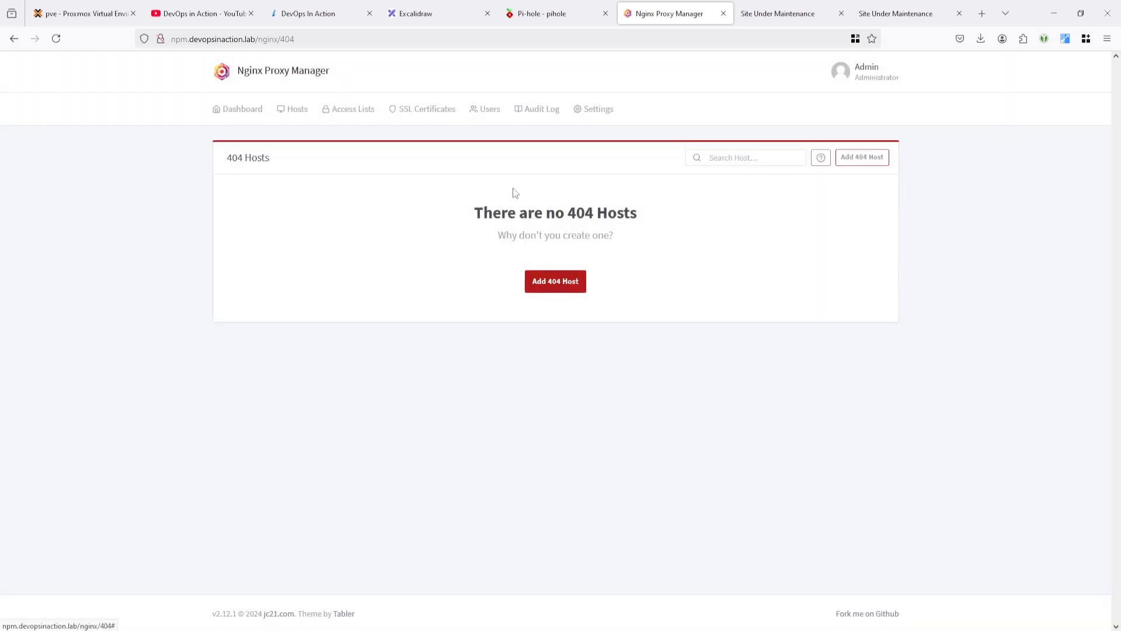
Show Settings with Default Site as Custom Page and its actions menu
left_click(598, 109)
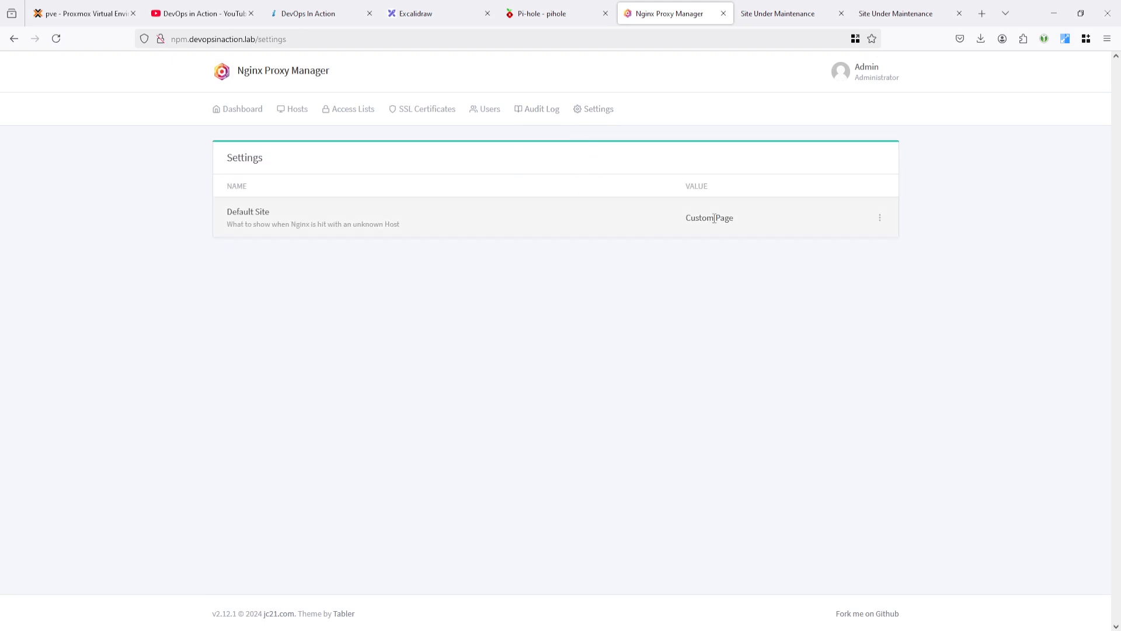
left_click(879, 217)
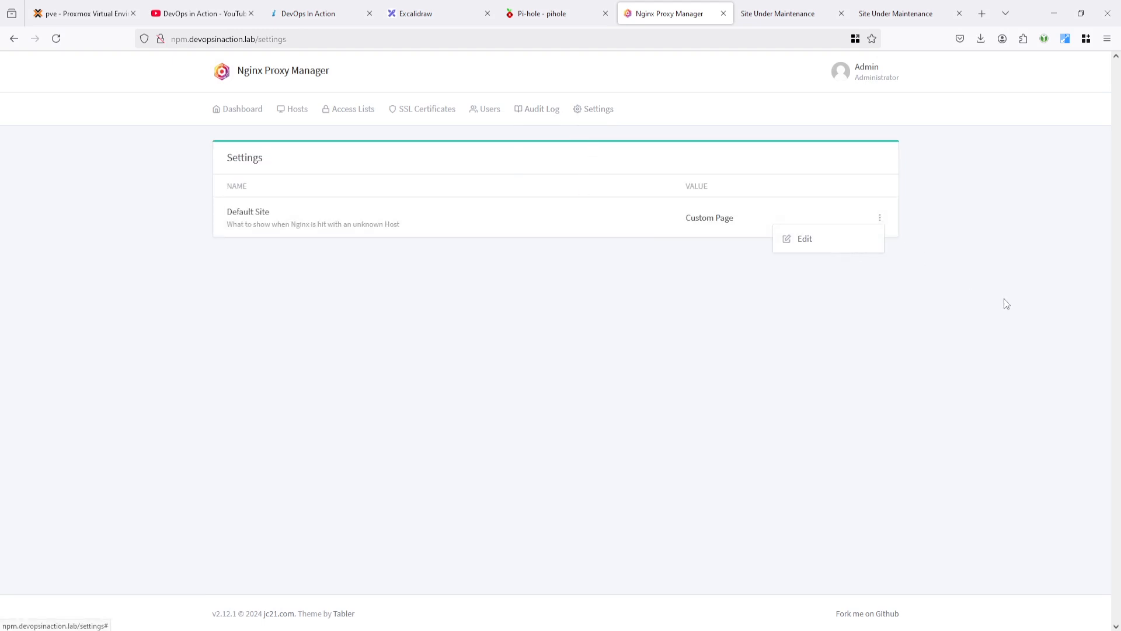